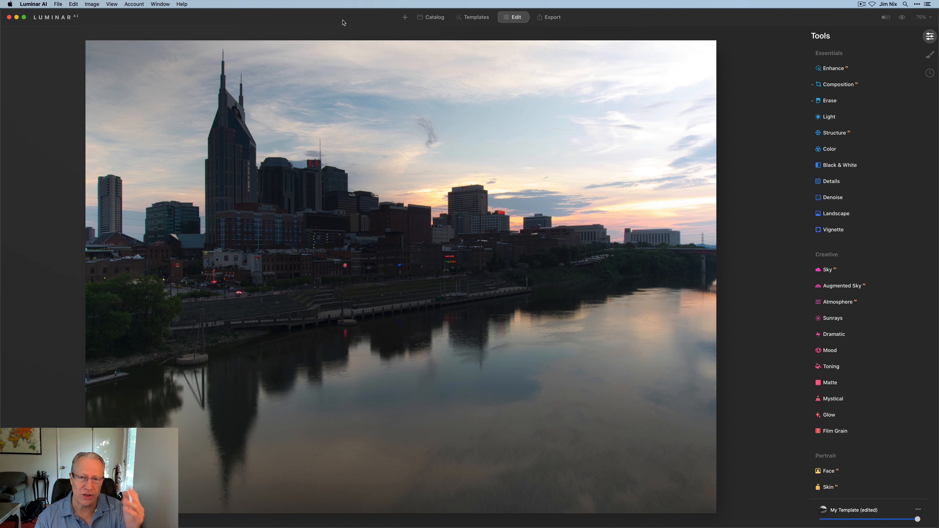
- In Light, set Temperature -5, Tint 5 and Smart Contrast 28
{"action": "left_click", "coordinate": [900, 17]}
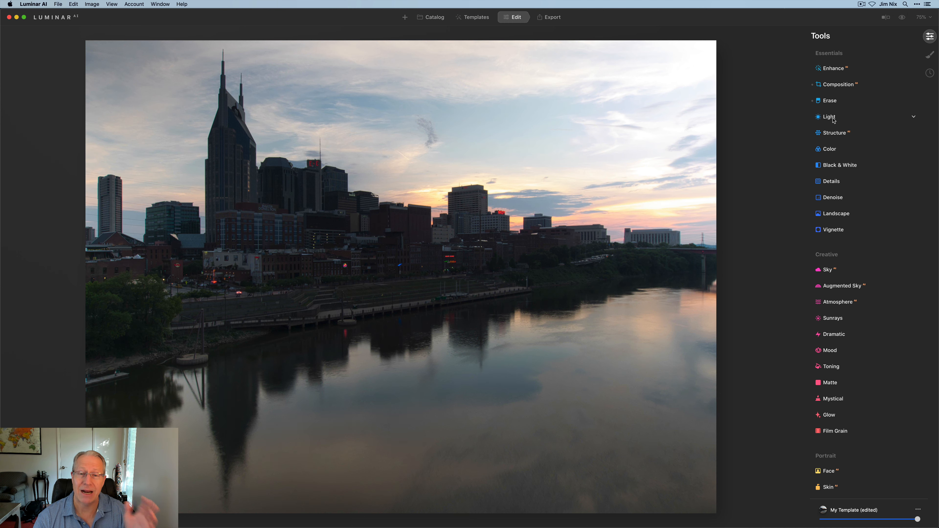
{"action": "left_click", "coordinate": [829, 117]}
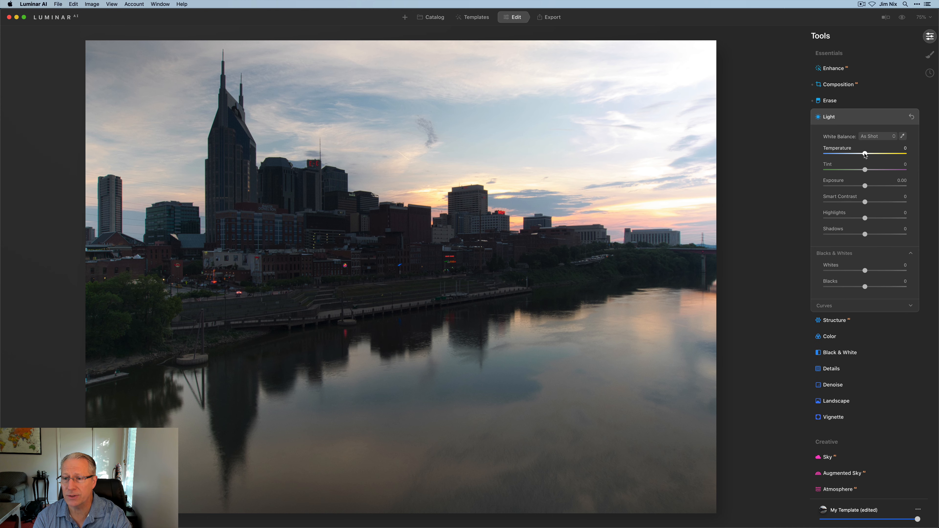
{"action": "left_click_drag", "start_coordinate": [864, 154], "coordinate": [861, 154]}
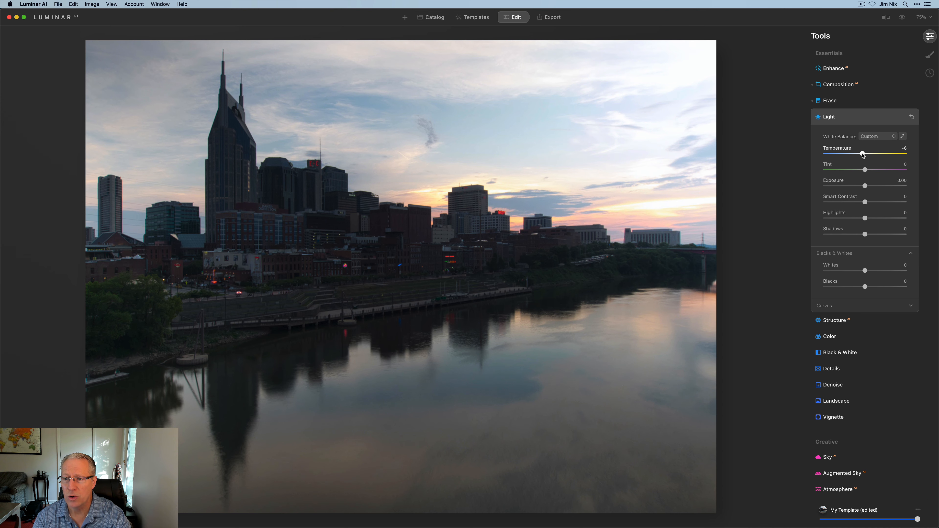
{"action": "left_click_drag", "start_coordinate": [864, 170], "coordinate": [865, 170]}
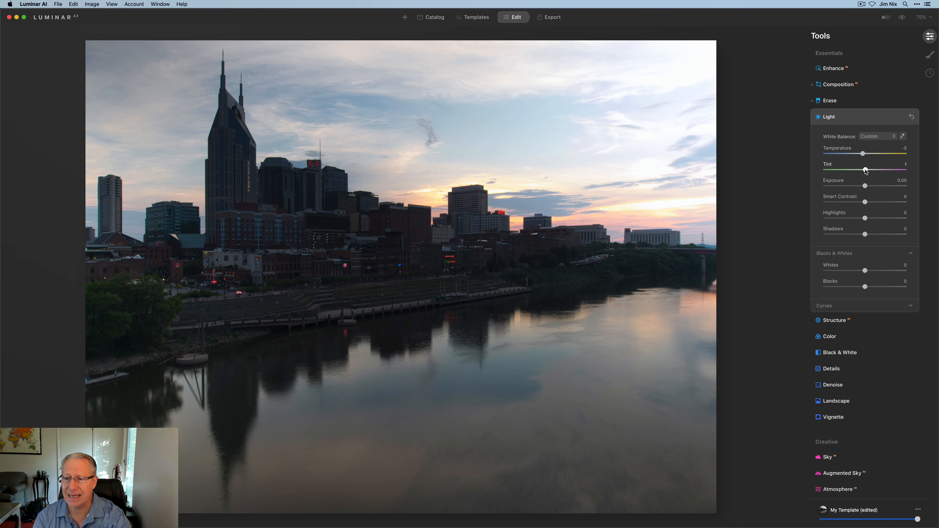
{"action": "left_click_drag", "start_coordinate": [864, 202], "coordinate": [872, 202]}
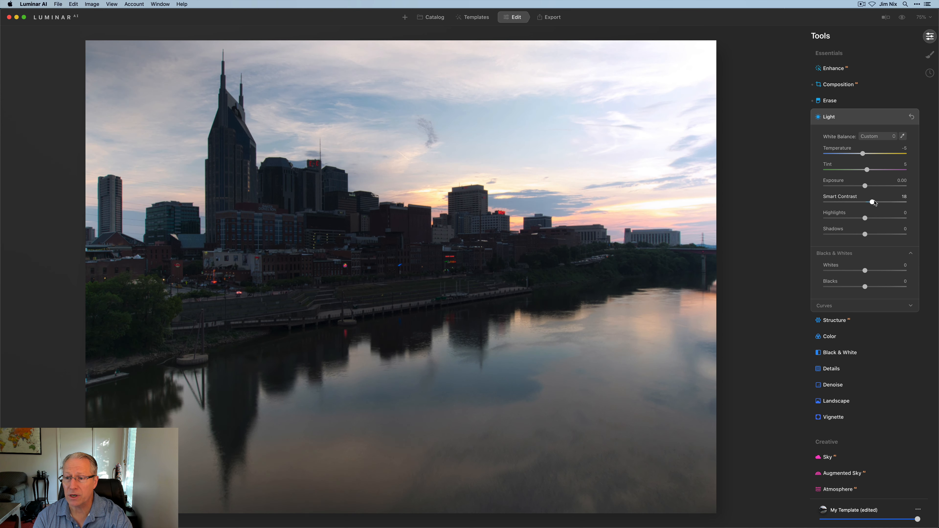
{"action": "left_click_drag", "start_coordinate": [872, 202], "coordinate": [875, 202]}
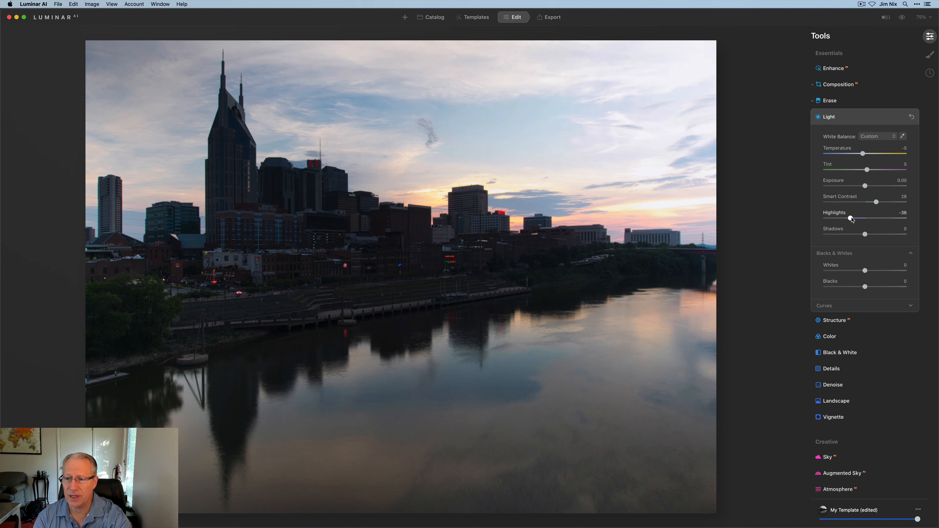
- Pull Highlights to -59, lift Shadows to 29 and Blacks to 27
{"action": "left_click_drag", "start_coordinate": [849, 217], "coordinate": [842, 217]}
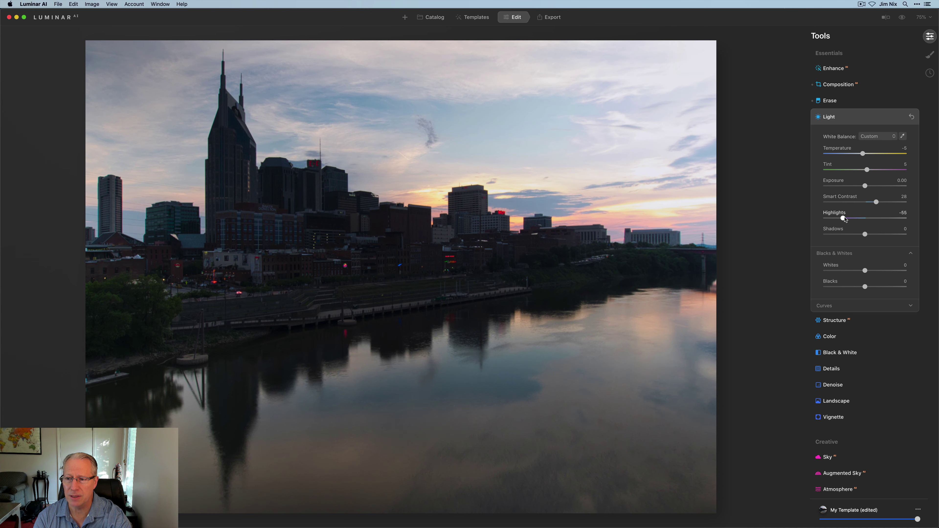
{"action": "left_click_drag", "start_coordinate": [843, 218], "coordinate": [841, 218]}
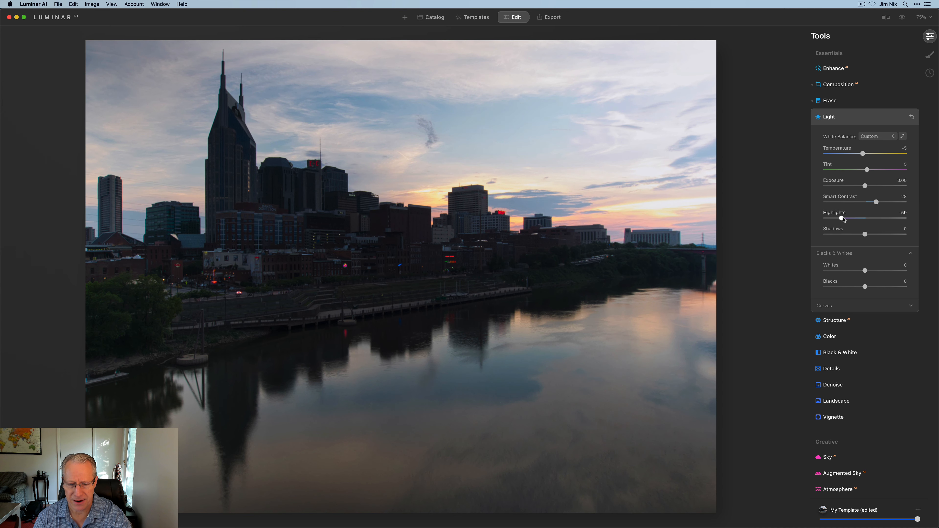
{"action": "left_click_drag", "start_coordinate": [865, 234], "coordinate": [869, 234]}
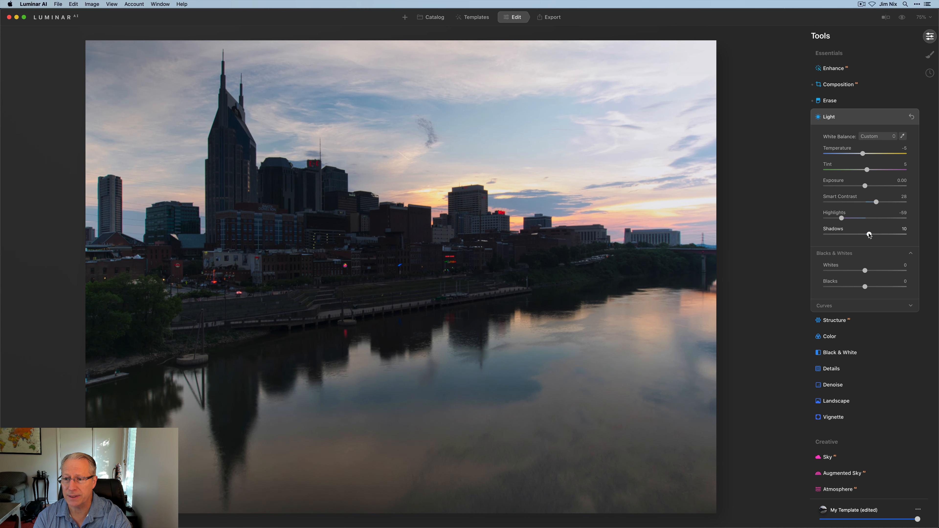
{"action": "left_click_drag", "start_coordinate": [869, 234], "coordinate": [876, 235]}
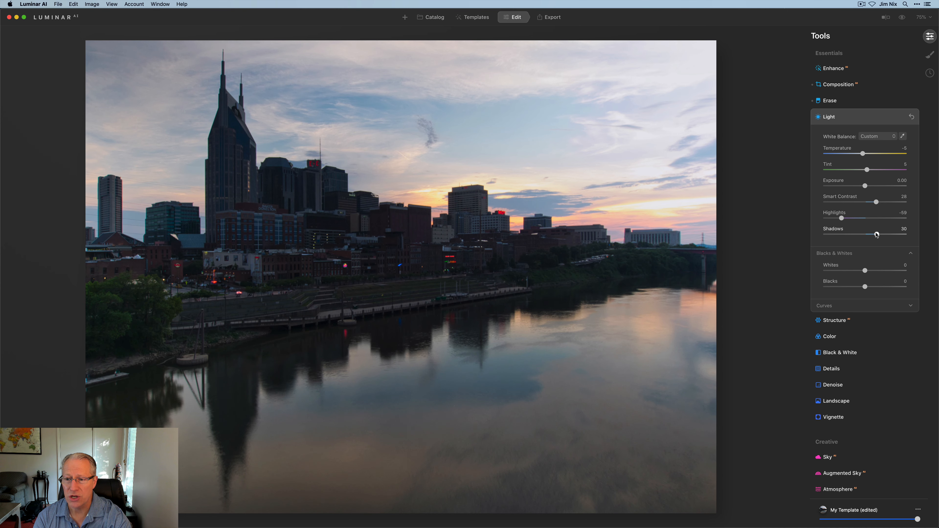
{"action": "left_click_drag", "start_coordinate": [877, 235], "coordinate": [875, 234]}
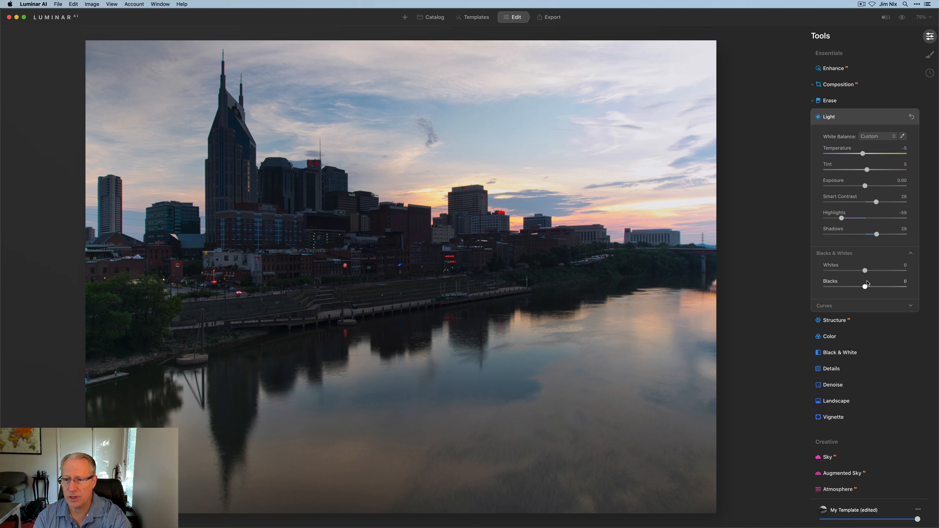
{"action": "left_click_drag", "start_coordinate": [864, 286], "coordinate": [873, 286]}
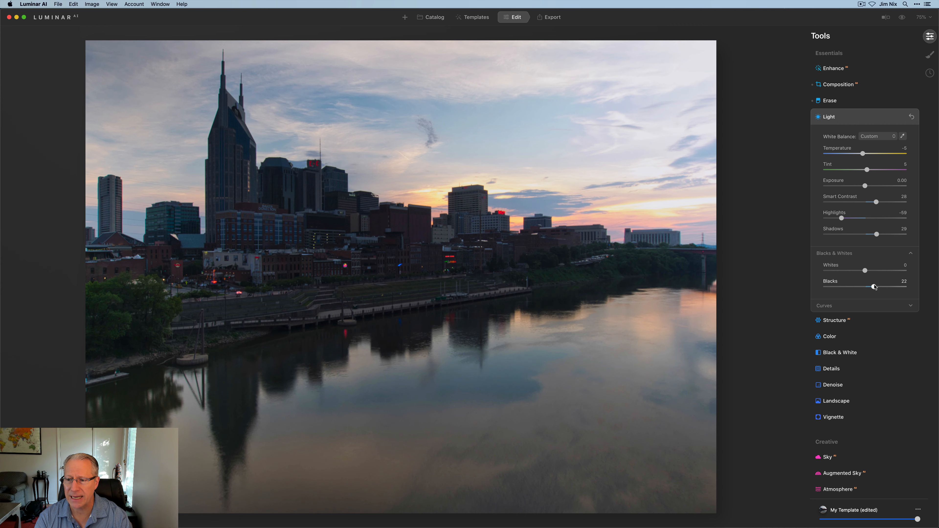
{"action": "left_click_drag", "start_coordinate": [873, 286], "coordinate": [889, 286]}
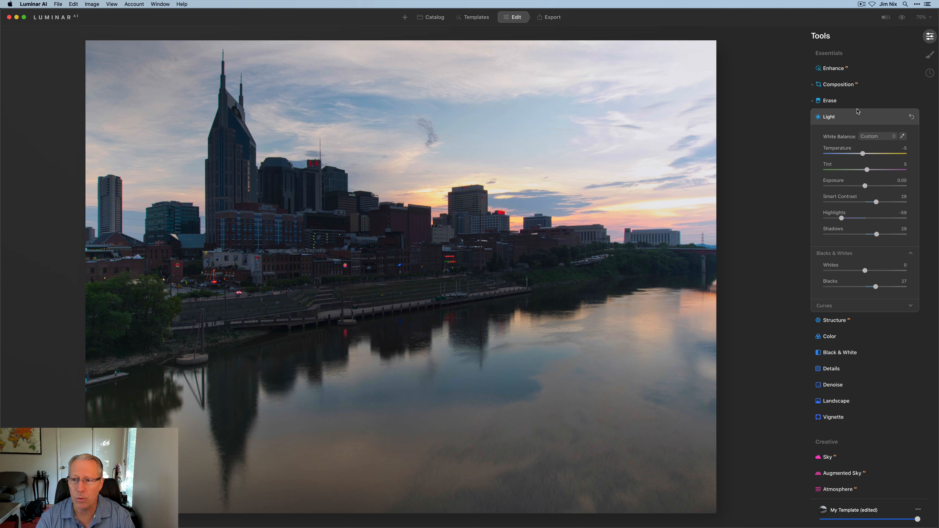
{"action": "left_click", "coordinate": [829, 117]}
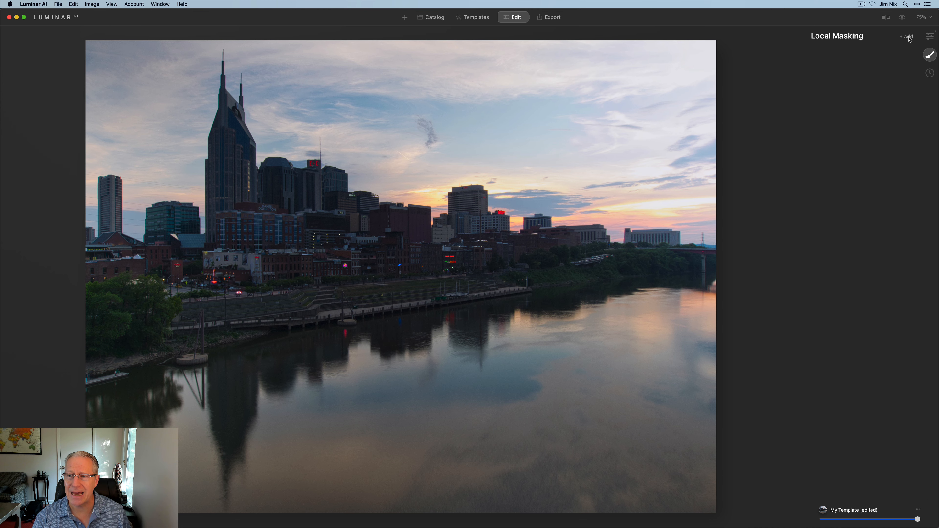
- Add a Basic paint mask on the skyline buildings with Exposure 0.95
{"action": "left_click", "coordinate": [906, 37]}
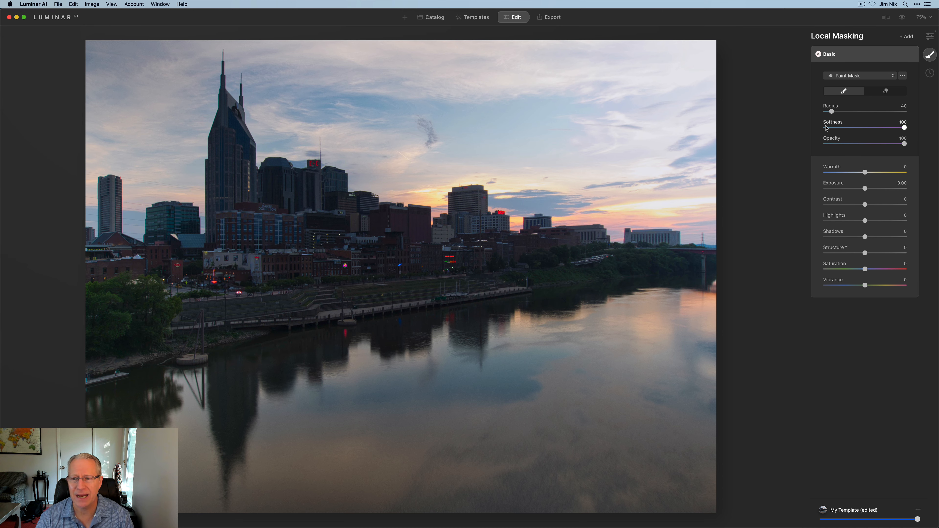
{"action": "left_click_drag", "start_coordinate": [864, 188], "coordinate": [870, 188]}
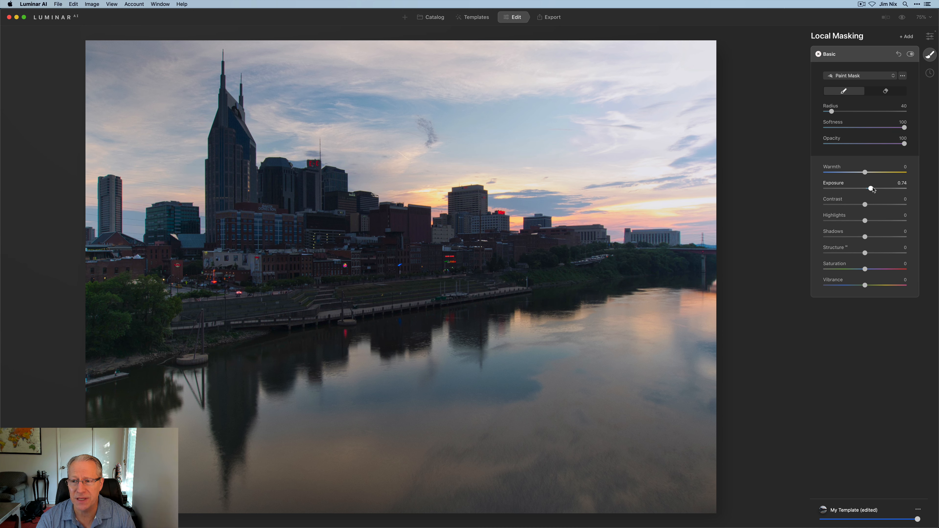
{"action": "left_click_drag", "start_coordinate": [869, 188], "coordinate": [873, 188]}
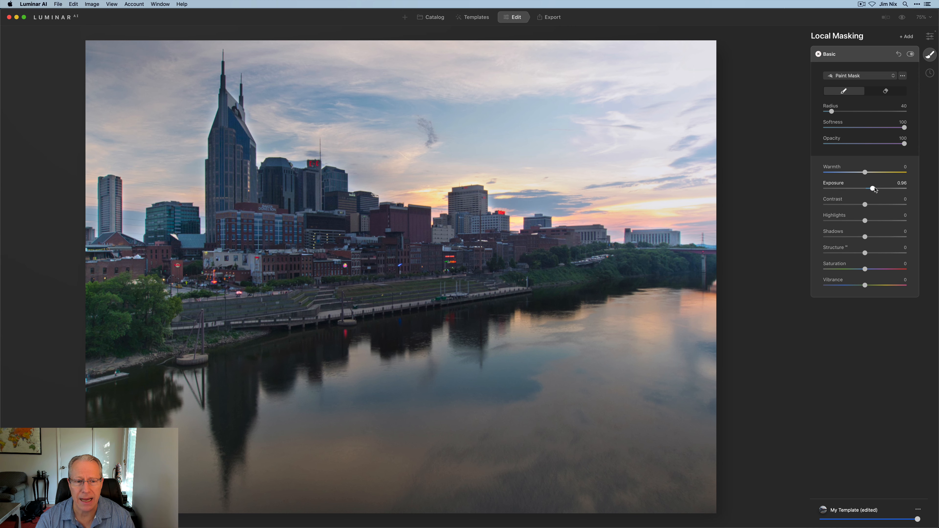
{"action": "left_click_drag", "start_coordinate": [872, 187], "coordinate": [871, 188]}
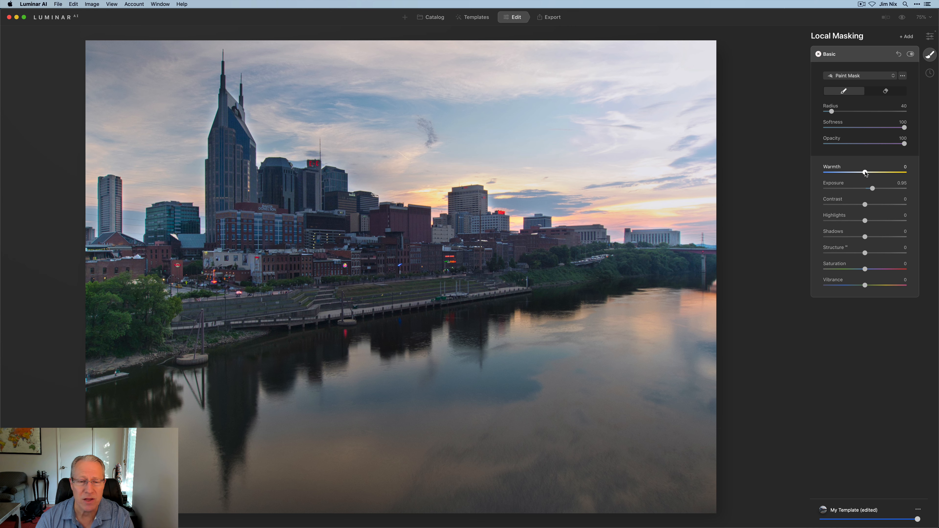
- Give the skyline mask Warmth 50 and Structure 12
{"action": "left_click_drag", "start_coordinate": [864, 173], "coordinate": [875, 173]}
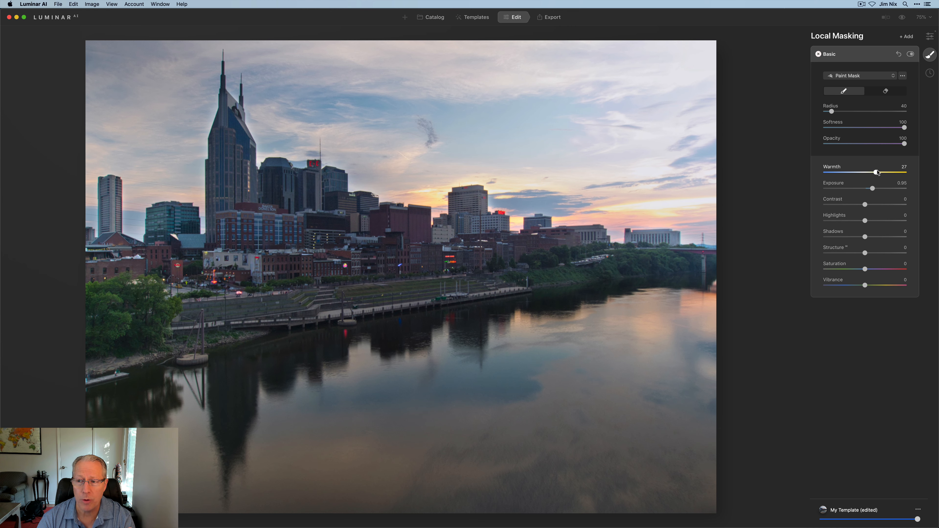
{"action": "left_click_drag", "start_coordinate": [877, 172], "coordinate": [885, 172]}
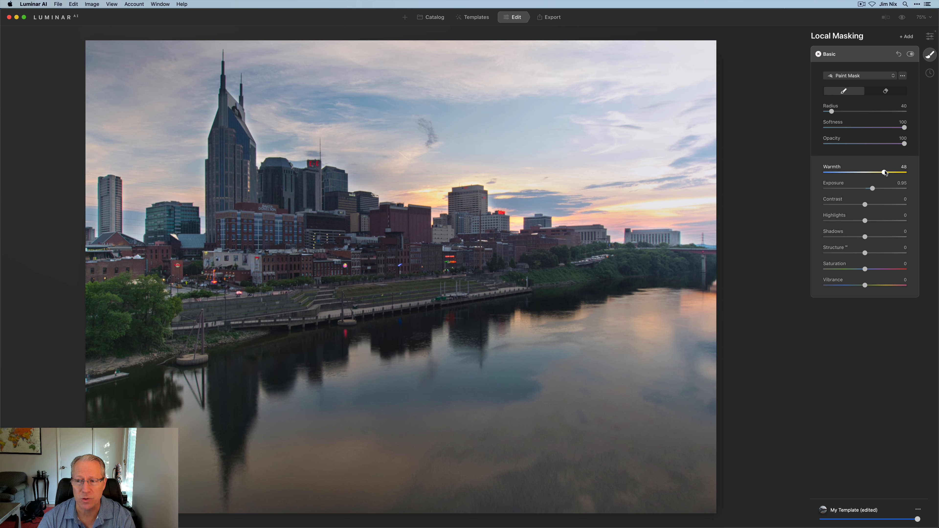
{"action": "left_click_drag", "start_coordinate": [885, 172], "coordinate": [886, 173]}
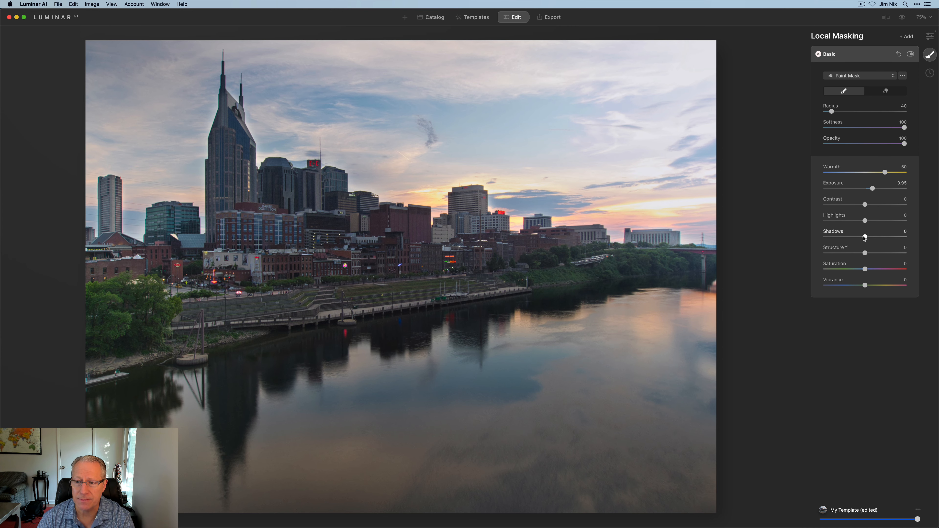
{"action": "left_click_drag", "start_coordinate": [864, 253], "coordinate": [870, 253]}
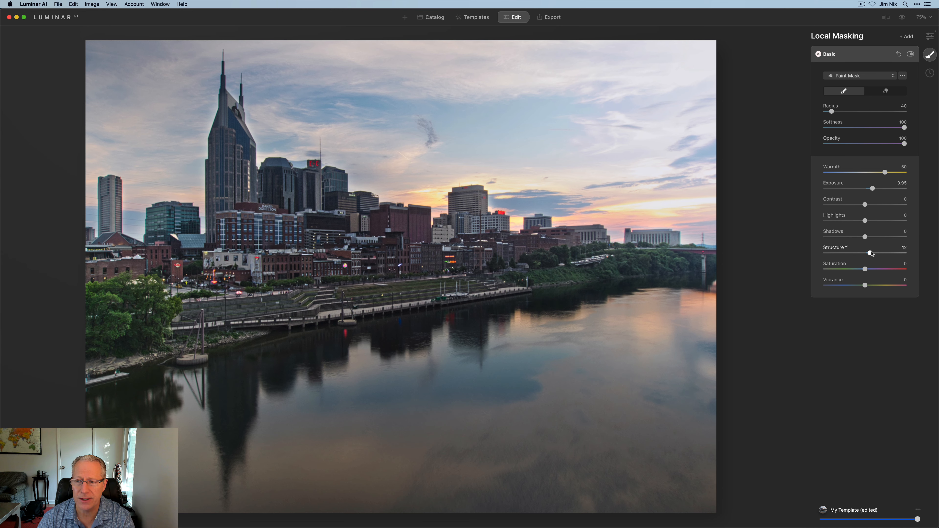
{"action": "left_click_drag", "start_coordinate": [869, 252], "coordinate": [871, 252]}
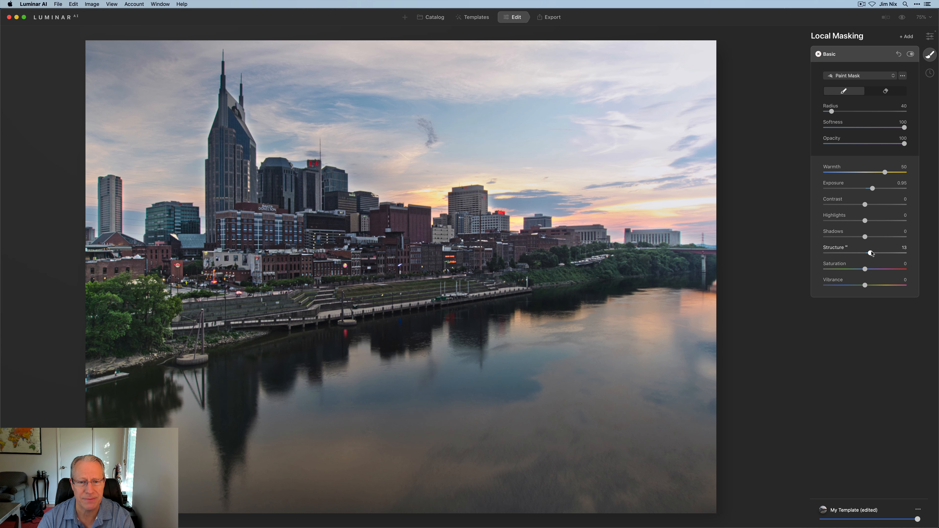
{"action": "left_click_drag", "start_coordinate": [871, 253], "coordinate": [869, 253]}
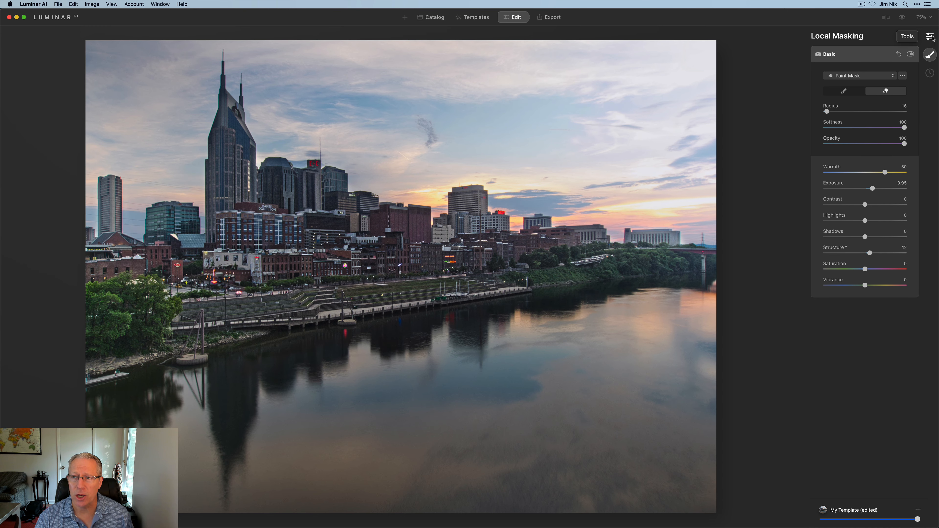
- Revisit the skyline mask and its options, then return to the Tools list
{"action": "left_click", "coordinate": [929, 36]}
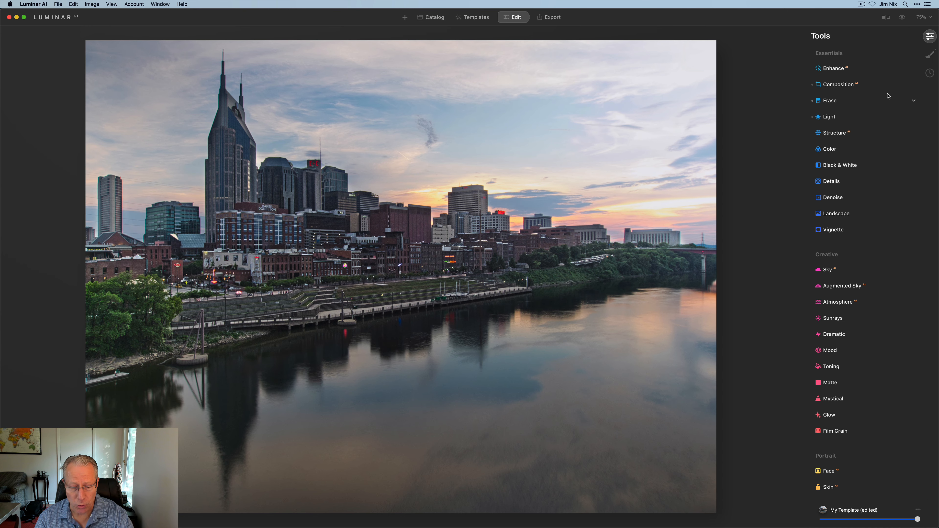
{"action": "left_click", "coordinate": [835, 133]}
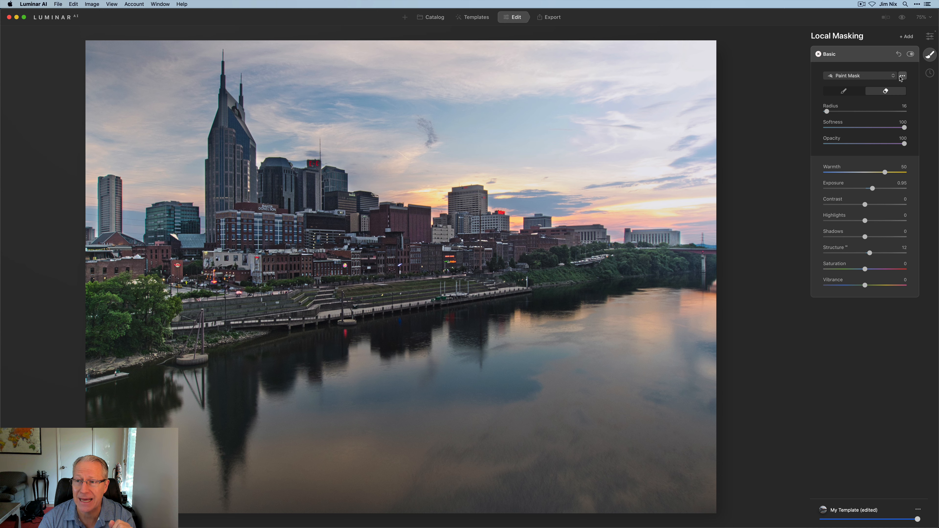
{"action": "left_click", "coordinate": [902, 76]}
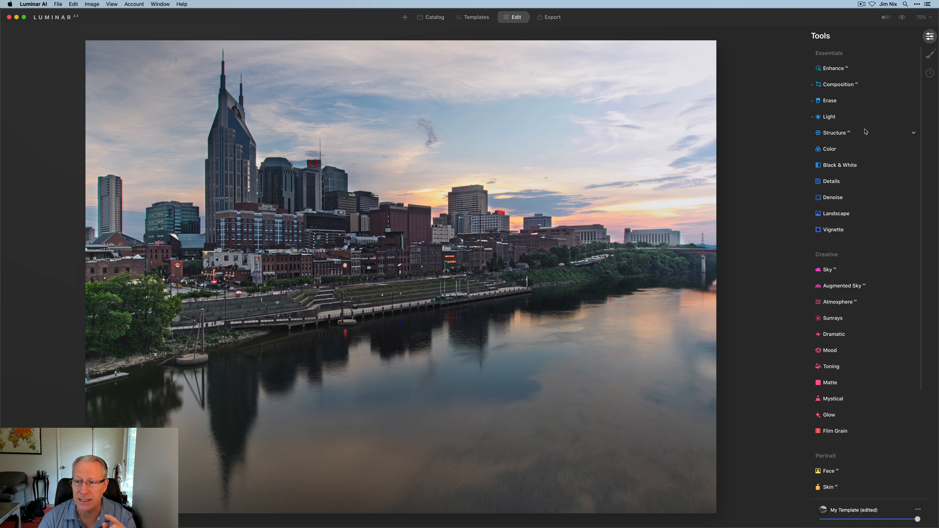
- Lower the Structure amount and start a mask on the Structure tool
{"action": "left_click", "coordinate": [834, 133]}
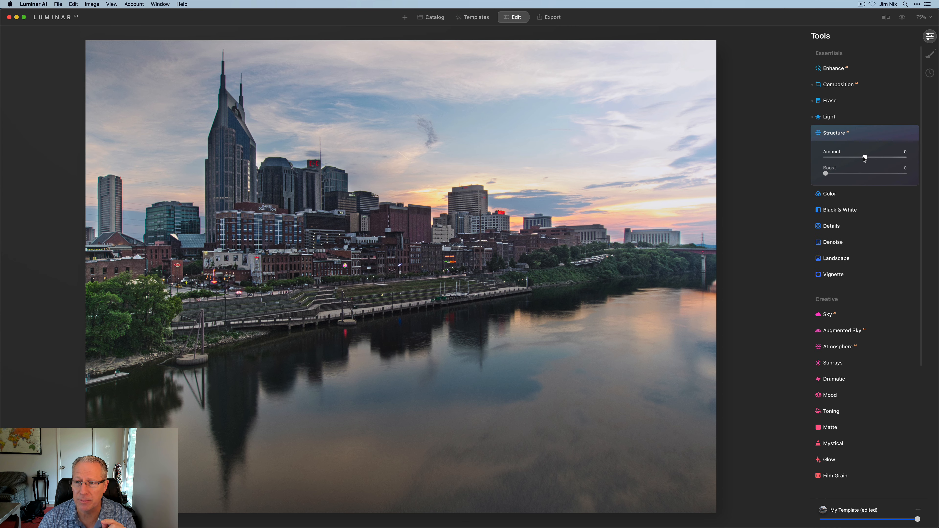
{"action": "left_click_drag", "start_coordinate": [864, 157], "coordinate": [854, 157]}
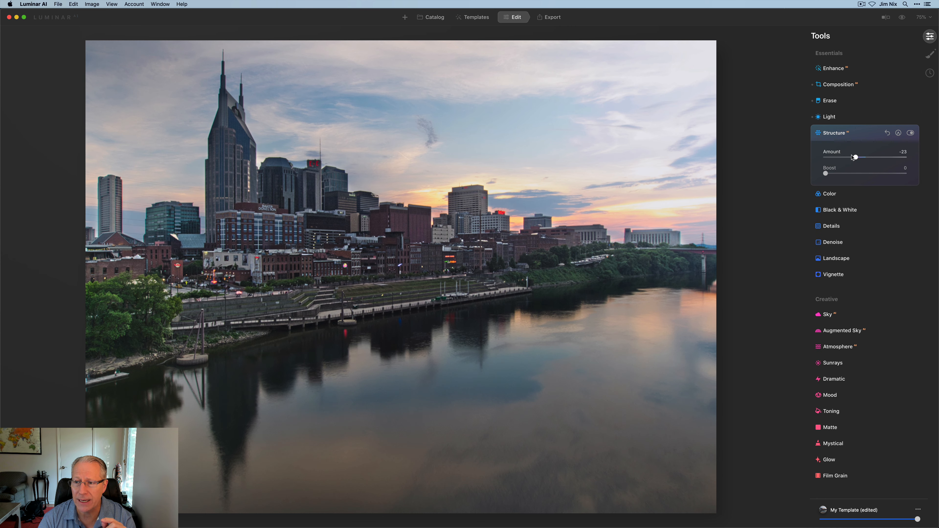
{"action": "left_click_drag", "start_coordinate": [854, 156], "coordinate": [866, 156]}
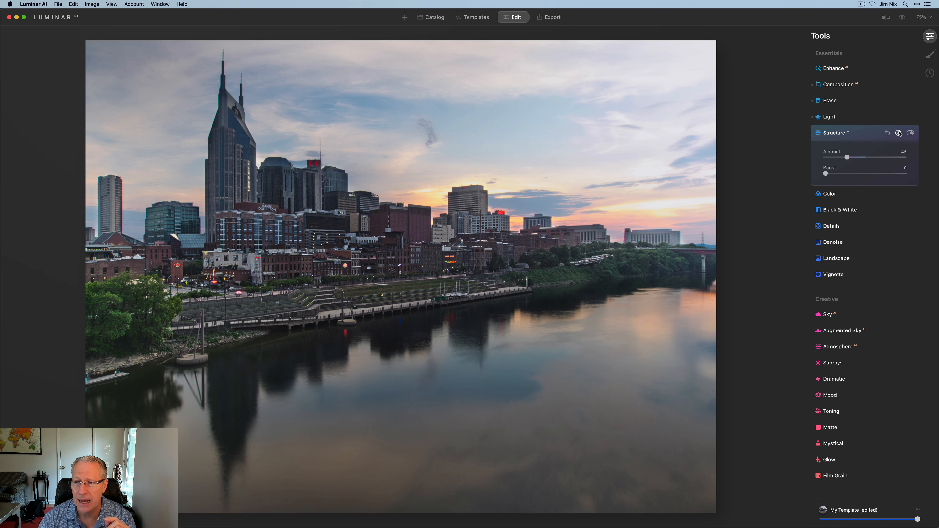
{"action": "left_click", "coordinate": [898, 133]}
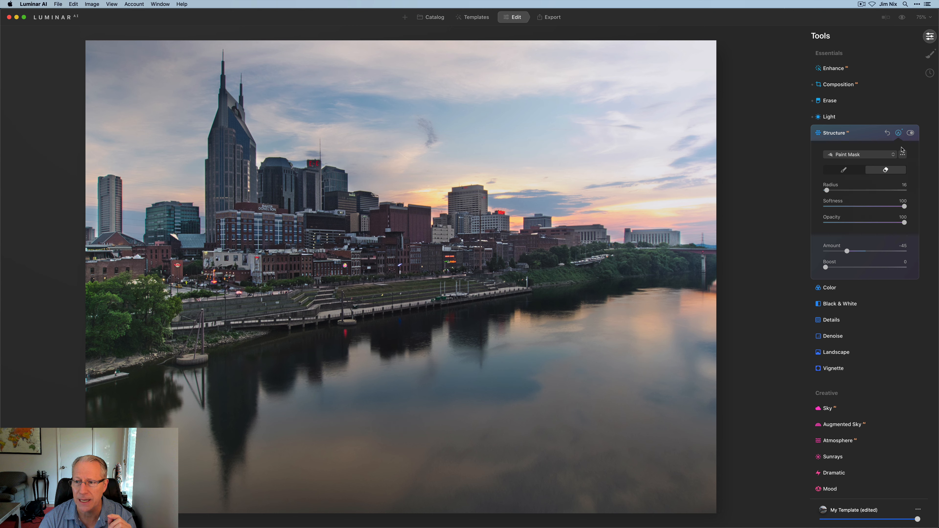
- Invert the Structure mask onto sky and water, check the overlay, and push Amount to -58
{"action": "left_click", "coordinate": [902, 154]}
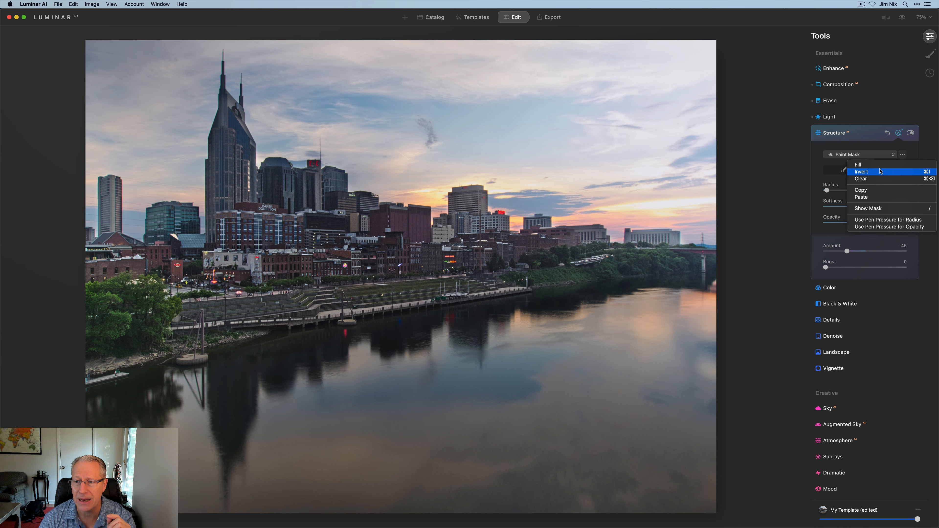
{"action": "left_click", "coordinate": [860, 171]}
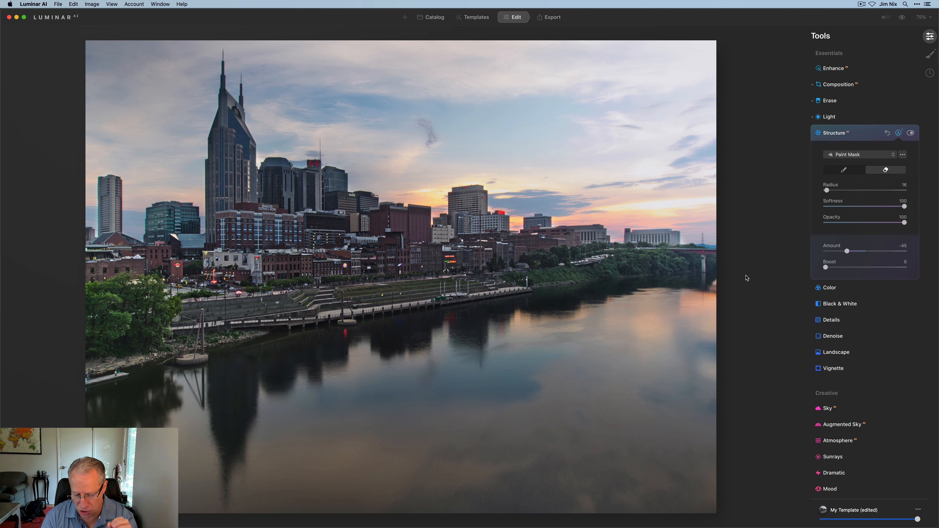
{"action": "left_click", "coordinate": [910, 133]}
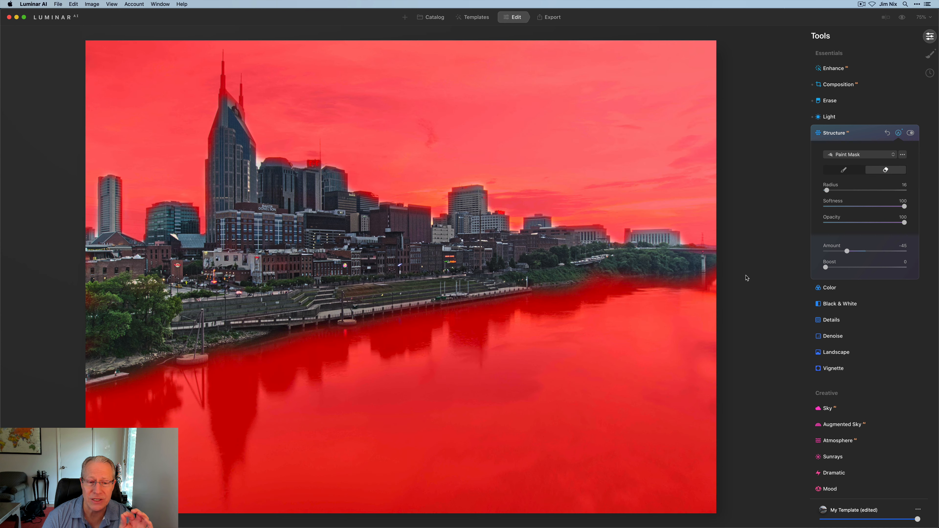
{"action": "left_click", "coordinate": [898, 133]}
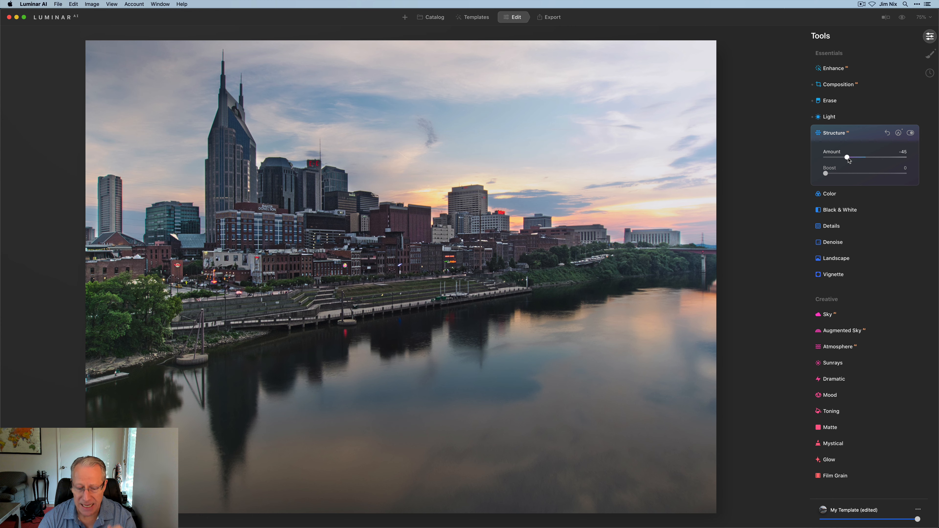
{"action": "left_click_drag", "start_coordinate": [846, 157], "coordinate": [845, 157]}
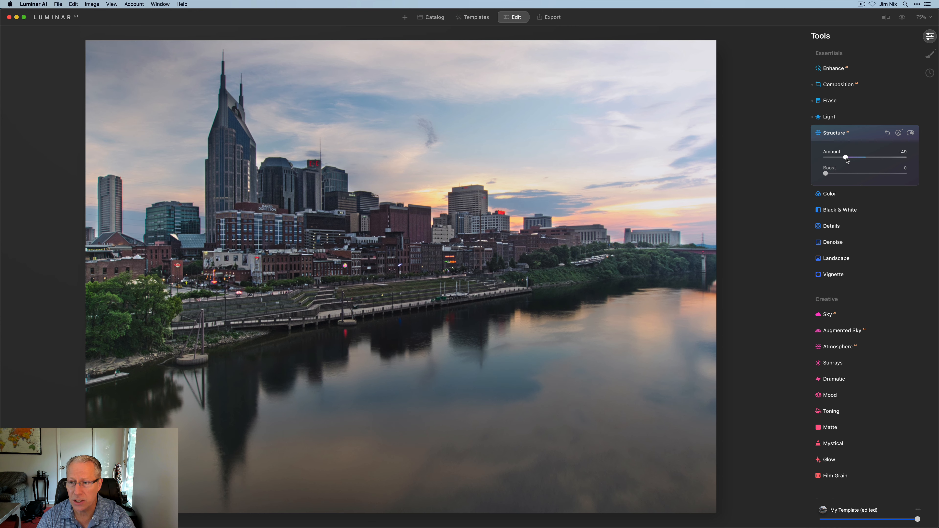
{"action": "left_click_drag", "start_coordinate": [845, 158], "coordinate": [841, 158]}
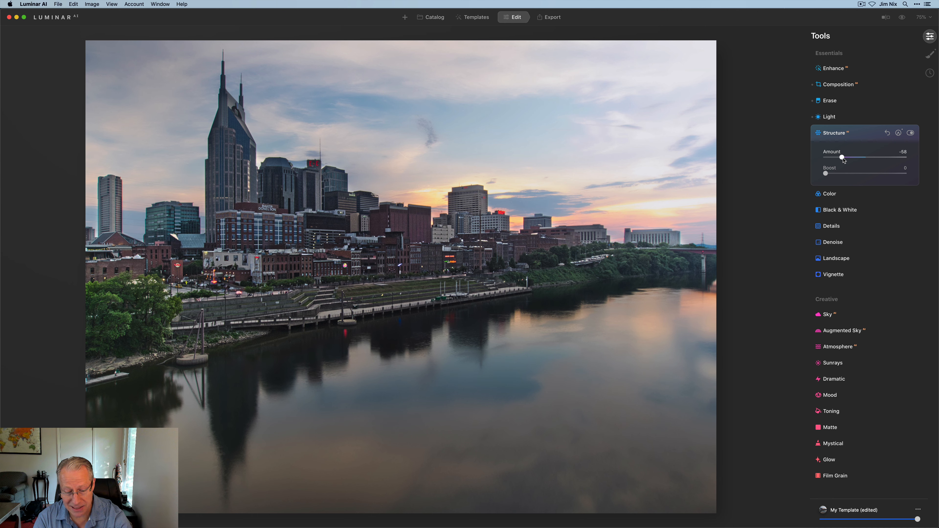
- In Supercontrast, set Highlights/Midtones/Shadows contrast to 42/32/34
{"action": "scroll", "scroll_direction": "down", "scroll_amount": 3}
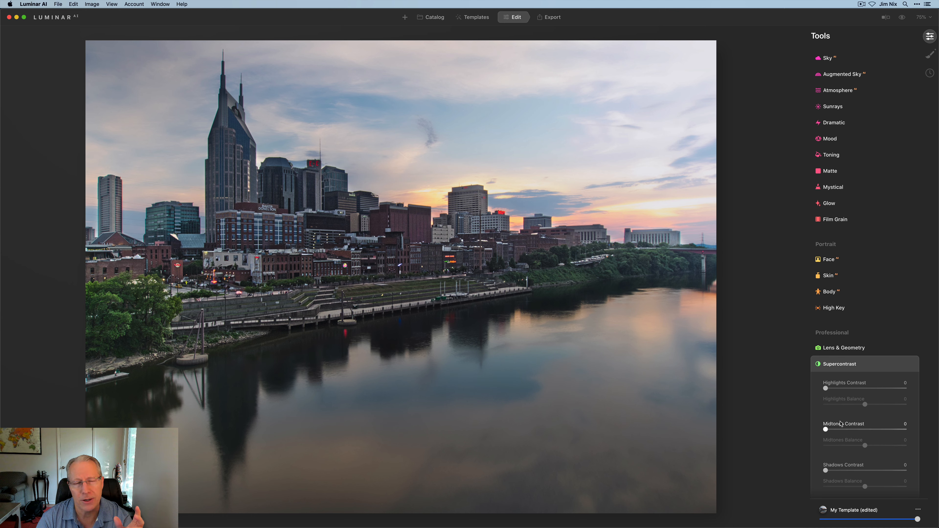
{"action": "mouse_move", "coordinate": [838, 400]}
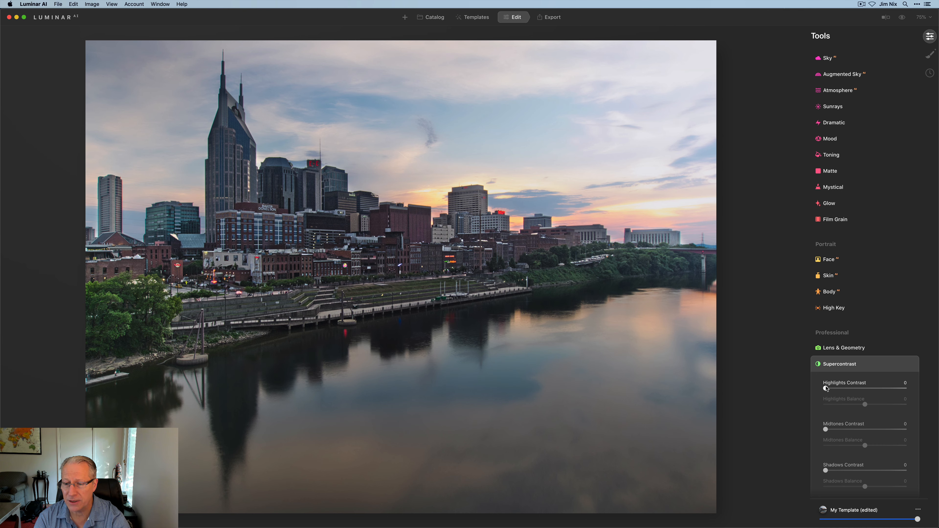
{"action": "left_click_drag", "start_coordinate": [825, 388], "coordinate": [857, 388]}
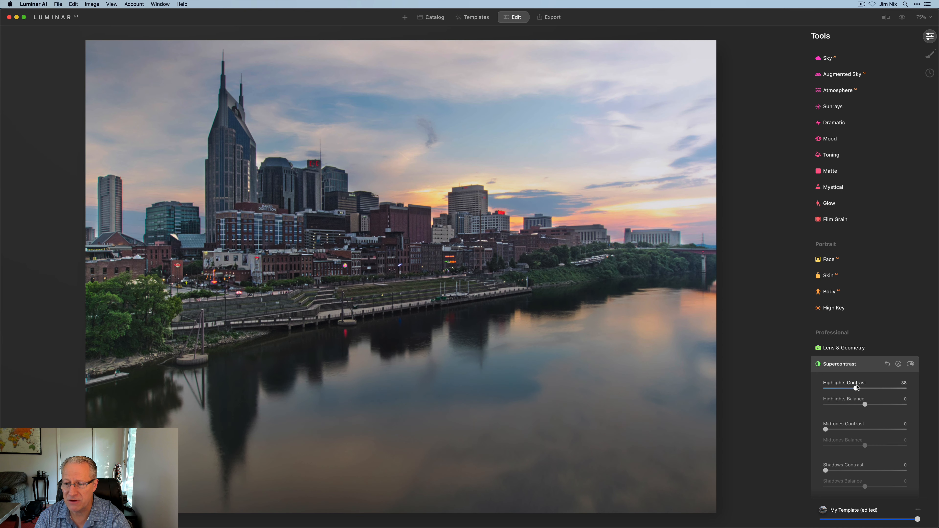
{"action": "left_click_drag", "start_coordinate": [854, 388], "coordinate": [858, 388]}
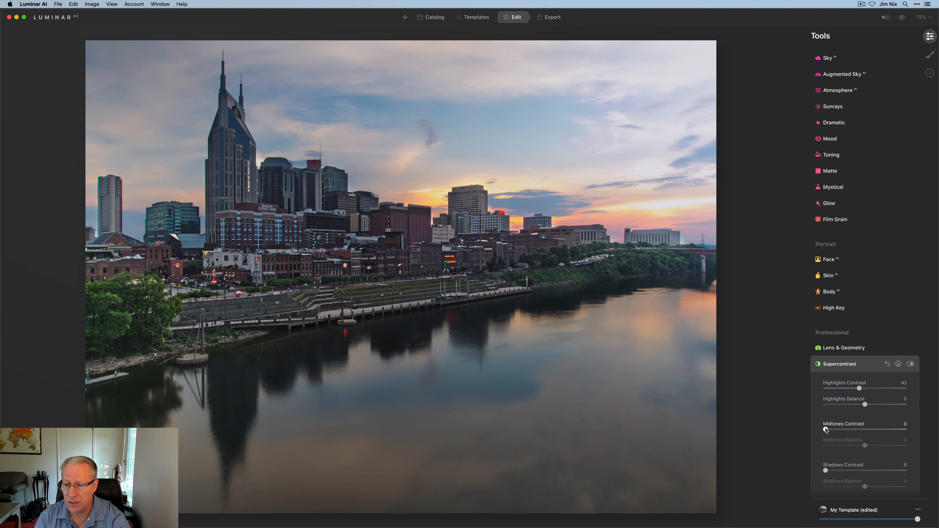
{"action": "left_click_drag", "start_coordinate": [825, 429], "coordinate": [855, 429]}
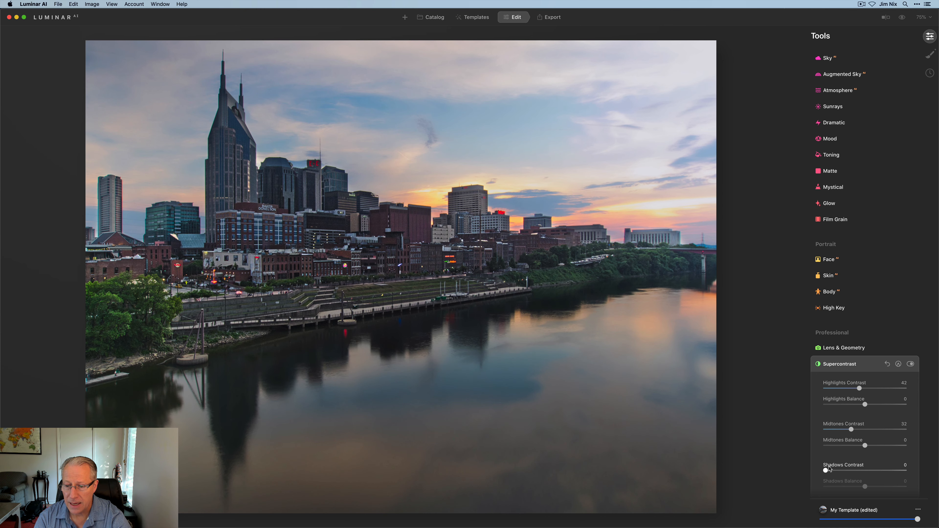
{"action": "left_click_drag", "start_coordinate": [825, 470], "coordinate": [850, 470]}
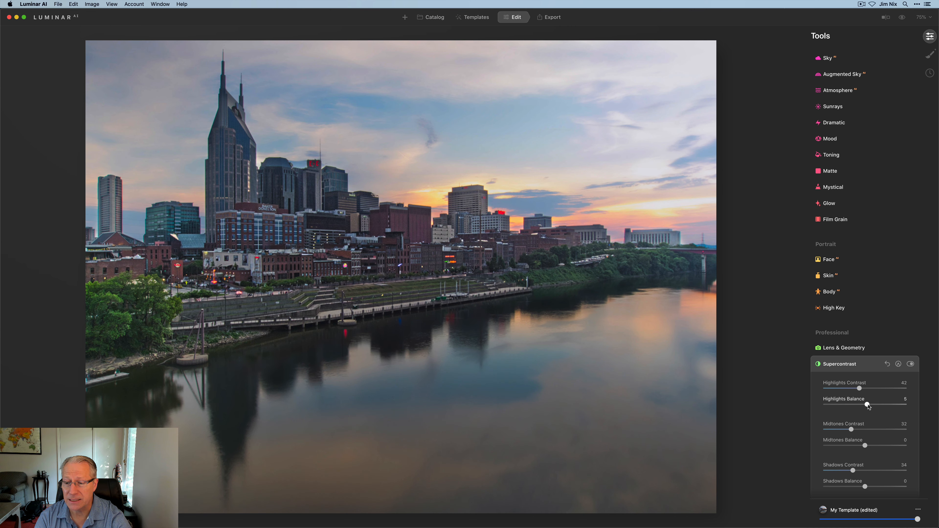
- Set the Supercontrast balances to 17, 13 and 10
{"action": "left_click_drag", "start_coordinate": [867, 404], "coordinate": [872, 404]}
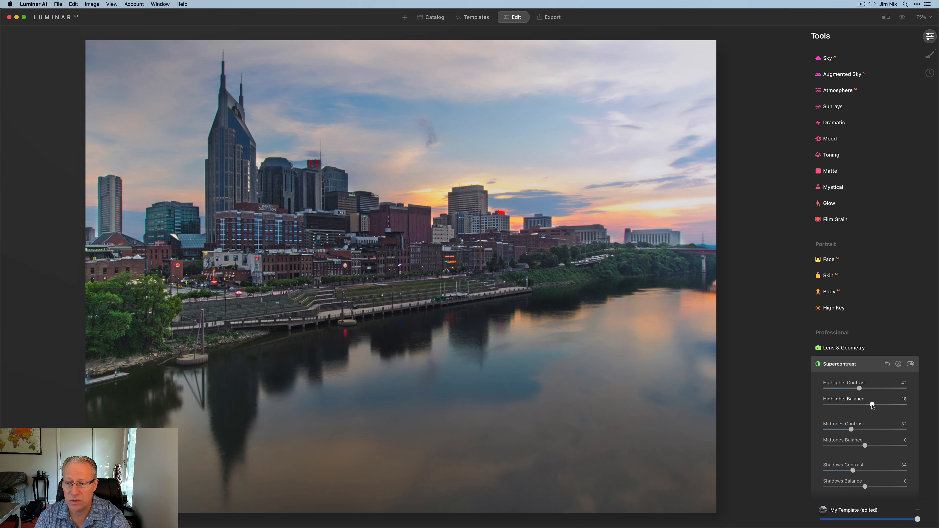
{"action": "left_click_drag", "start_coordinate": [872, 404], "coordinate": [872, 404]}
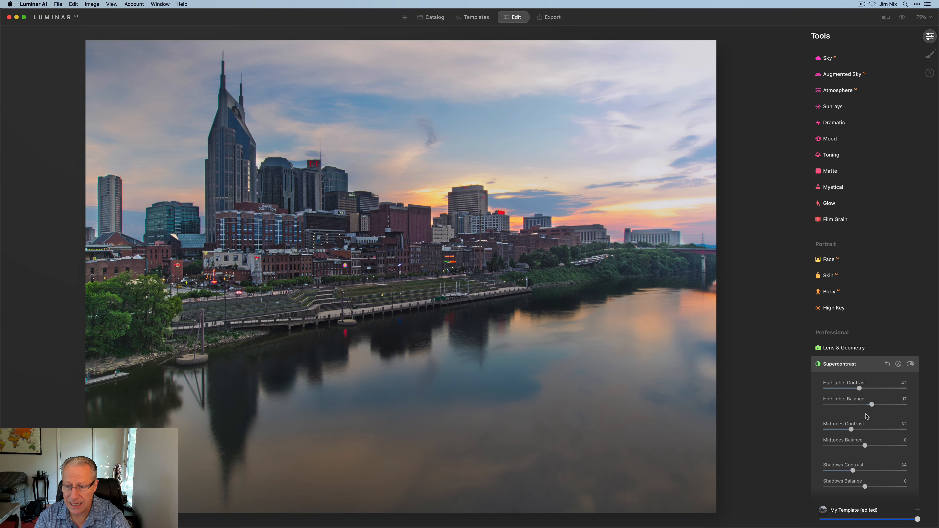
{"action": "left_click_drag", "start_coordinate": [864, 446], "coordinate": [871, 445]}
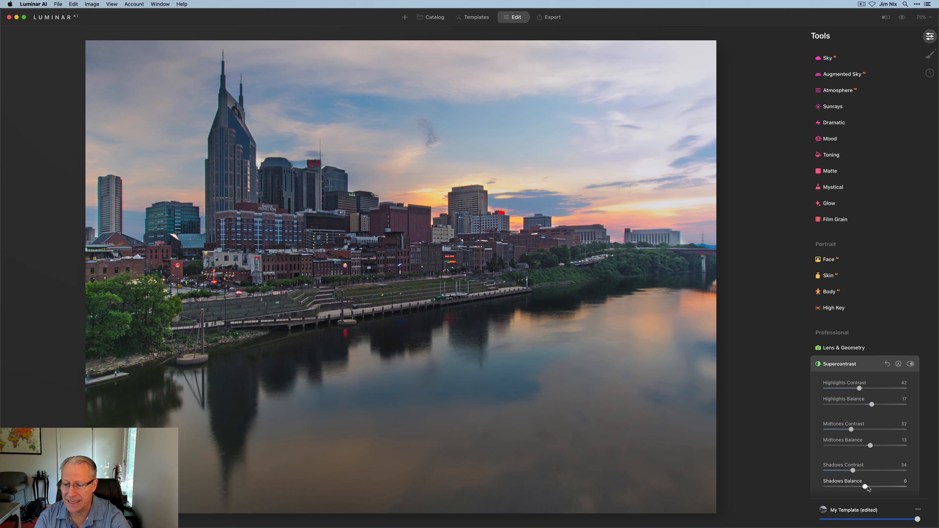
{"action": "left_click_drag", "start_coordinate": [864, 488], "coordinate": [869, 487]}
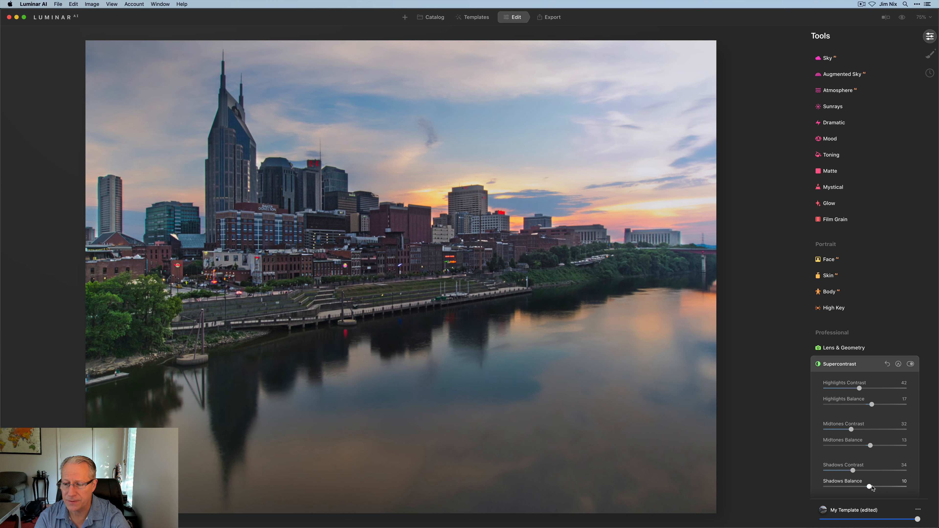
- Toggle Supercontrast off and on to compare, leaving it enabled
{"action": "left_click", "coordinate": [909, 364]}
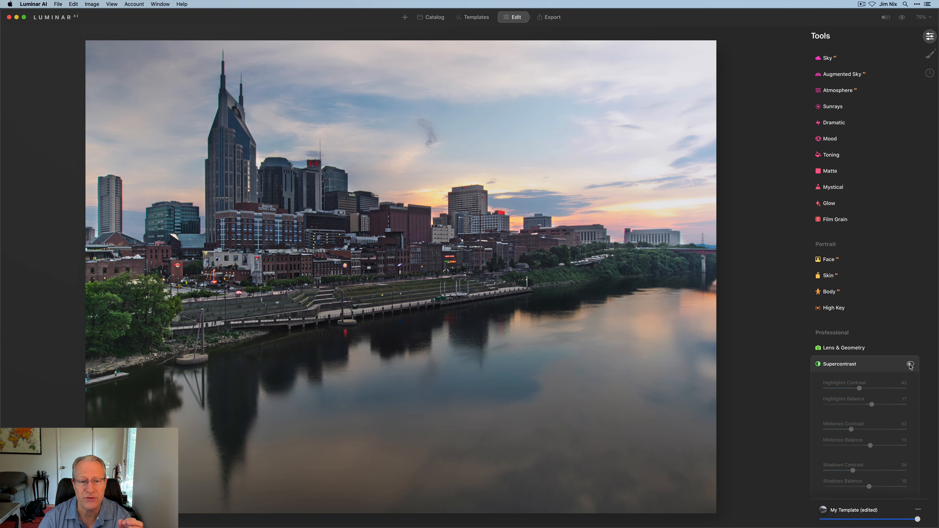
{"action": "left_click", "coordinate": [910, 364]}
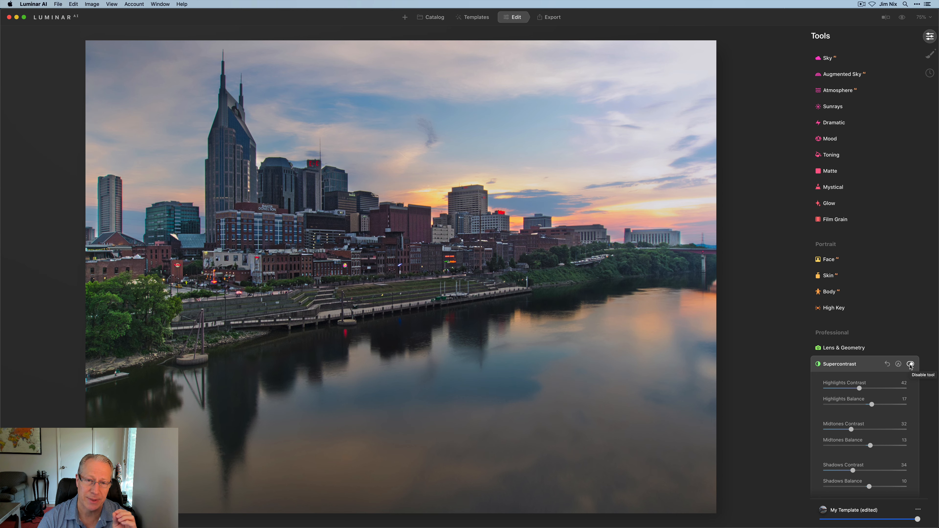
{"action": "left_click", "coordinate": [910, 364]}
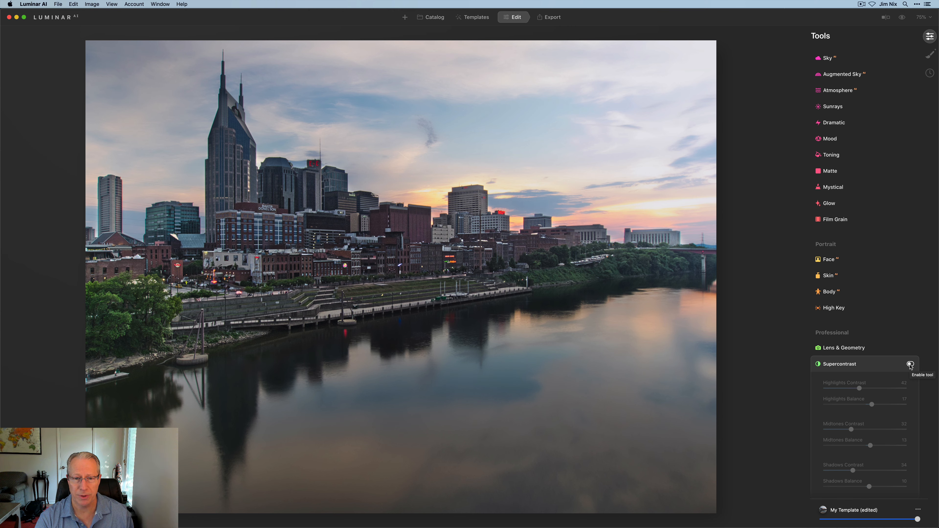
{"action": "left_click", "coordinate": [910, 364]}
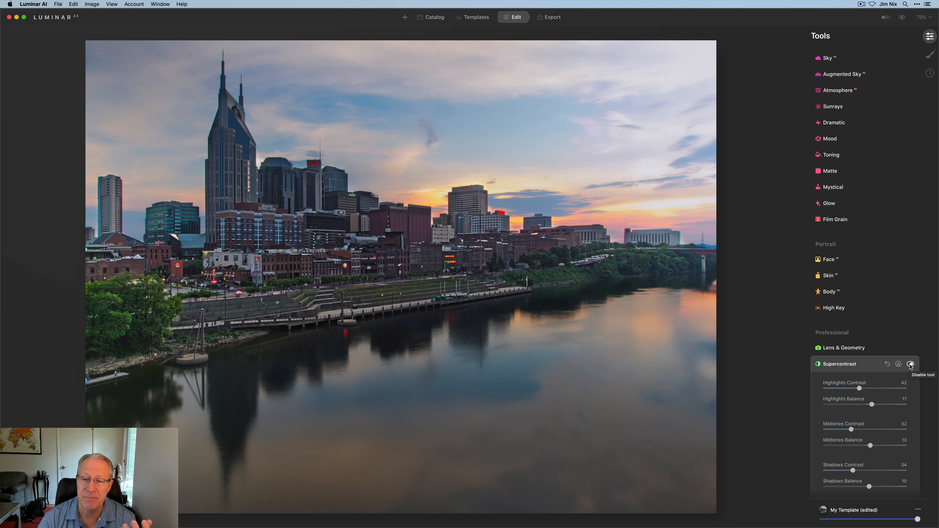
{"action": "left_click", "coordinate": [911, 363]}
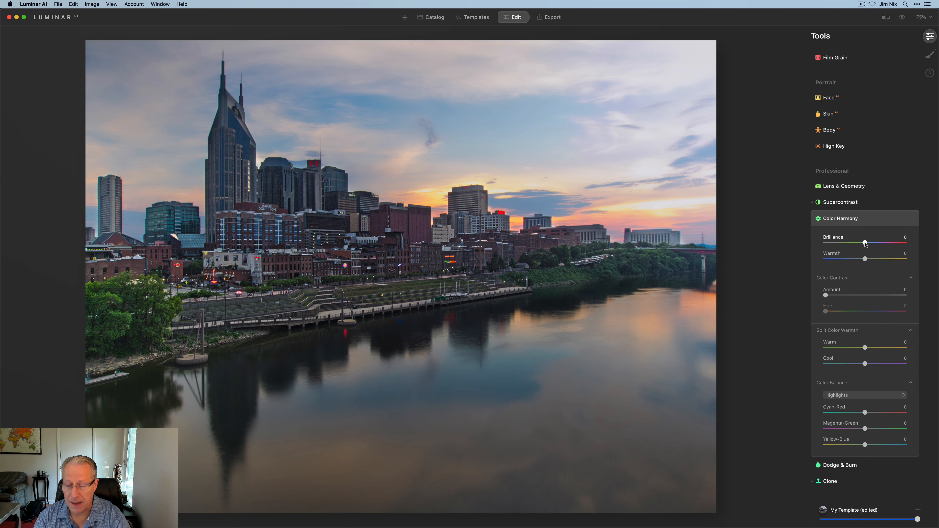
- In Color Harmony, raise Brilliance, cool Warmth to -24, set split warmth Warm 14 and Cool 10
{"action": "left_click_drag", "start_coordinate": [864, 243], "coordinate": [870, 244]}
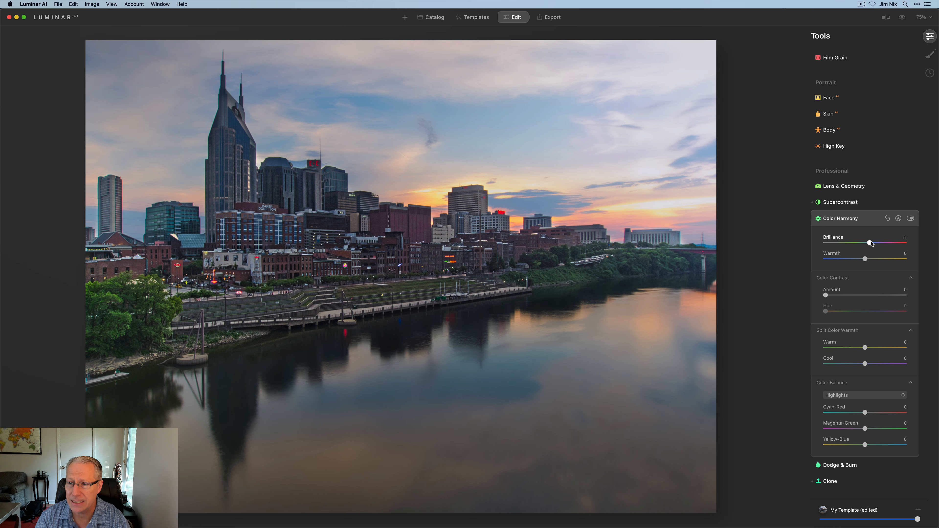
{"action": "left_click_drag", "start_coordinate": [865, 258], "coordinate": [859, 258]}
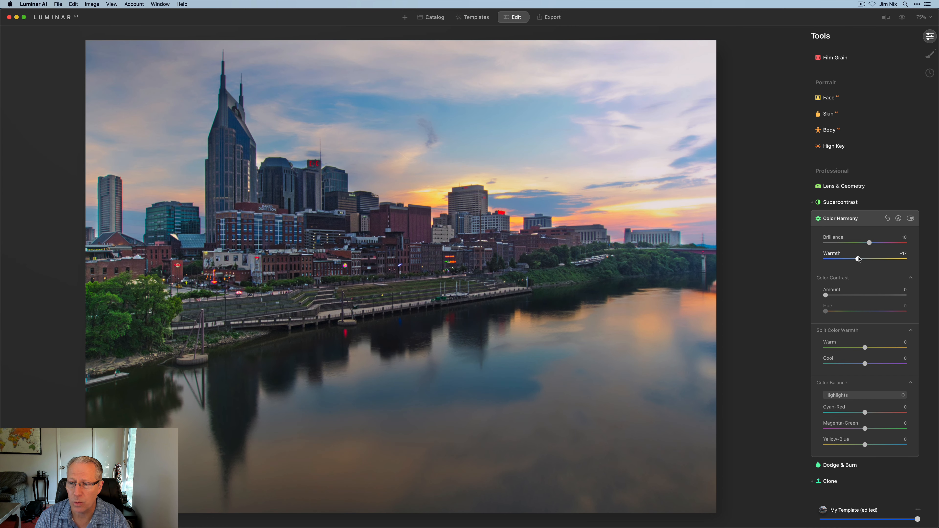
{"action": "left_click_drag", "start_coordinate": [859, 258], "coordinate": [854, 258]}
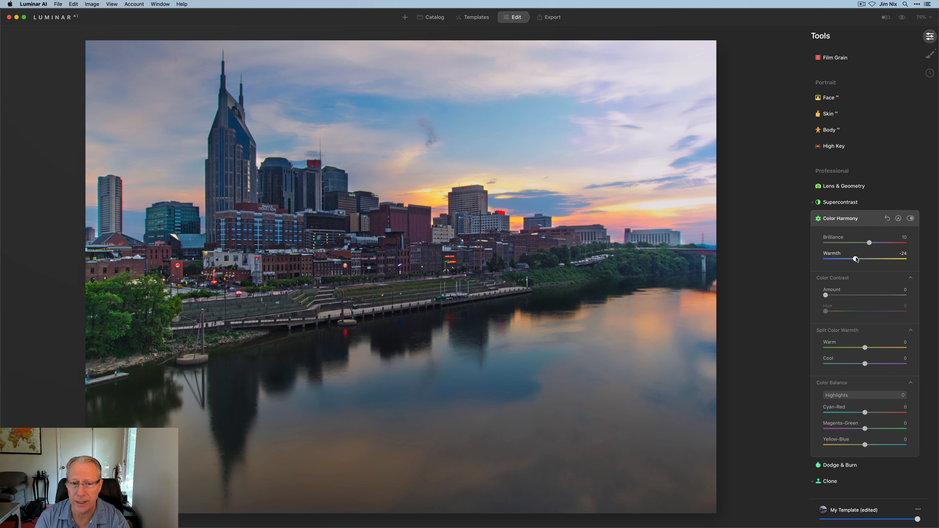
{"action": "left_click_drag", "start_coordinate": [864, 347], "coordinate": [869, 347]}
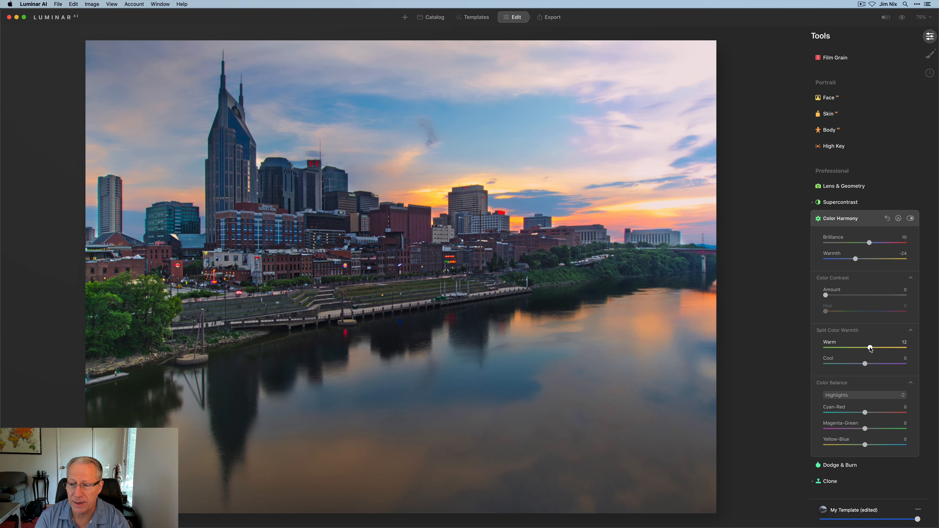
{"action": "left_click_drag", "start_coordinate": [869, 347], "coordinate": [886, 347]}
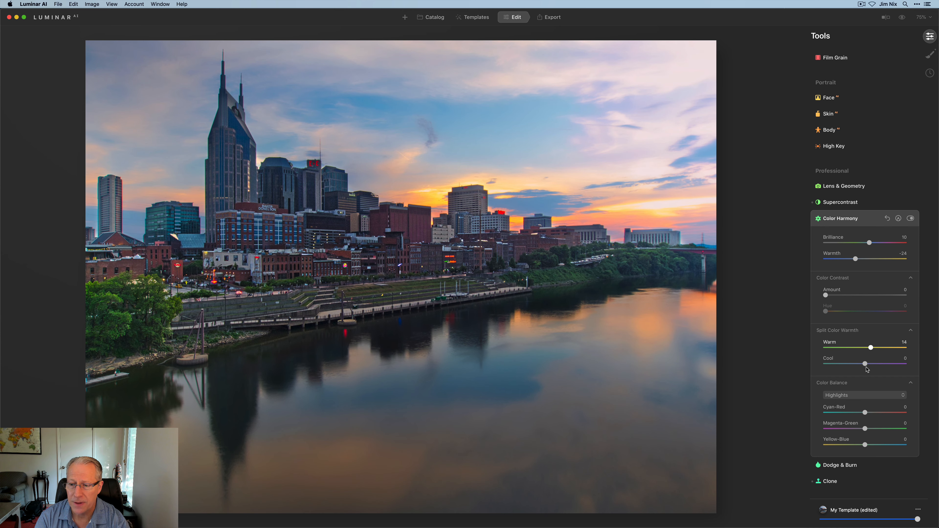
{"action": "left_click_drag", "start_coordinate": [864, 363], "coordinate": [869, 363]}
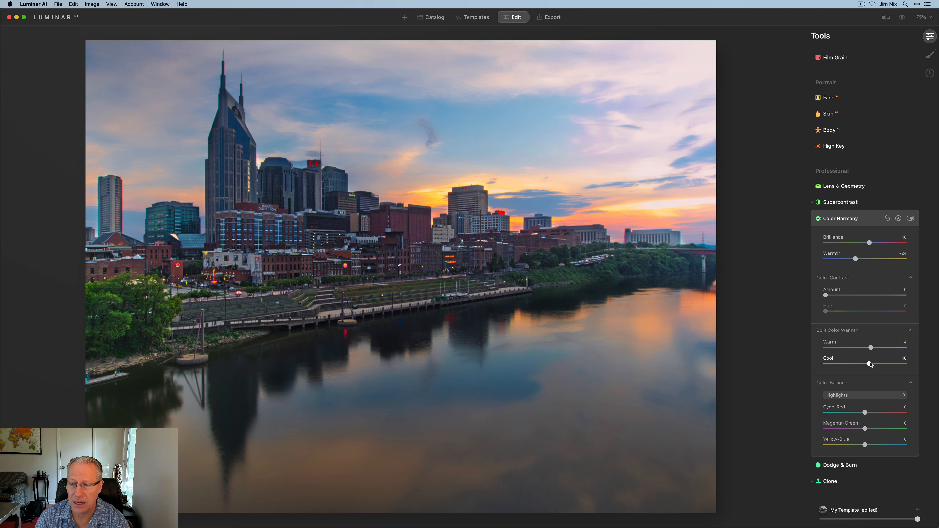
- Tint the shadows slightly blue, then shift highlights toward magenta with Yellow-Blue about -7
{"action": "left_click", "coordinate": [864, 396]}
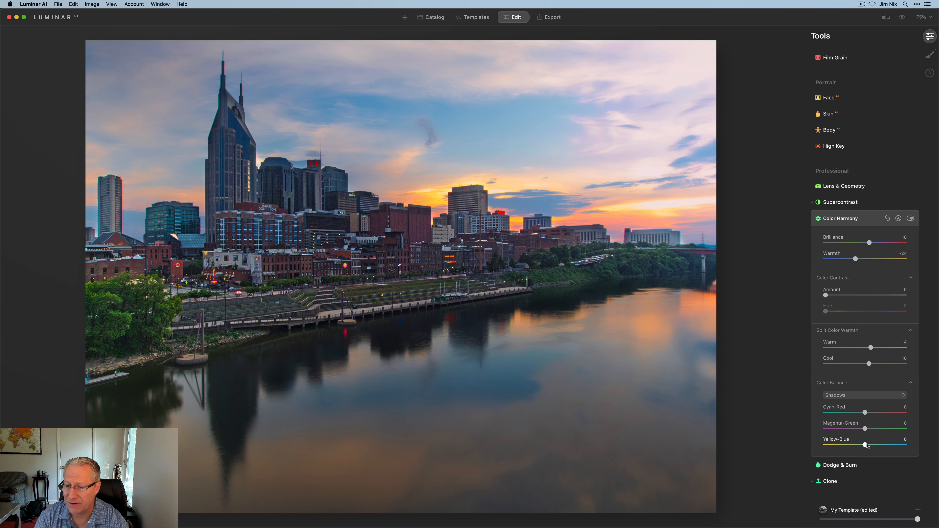
{"action": "left_click_drag", "start_coordinate": [864, 445], "coordinate": [867, 445]}
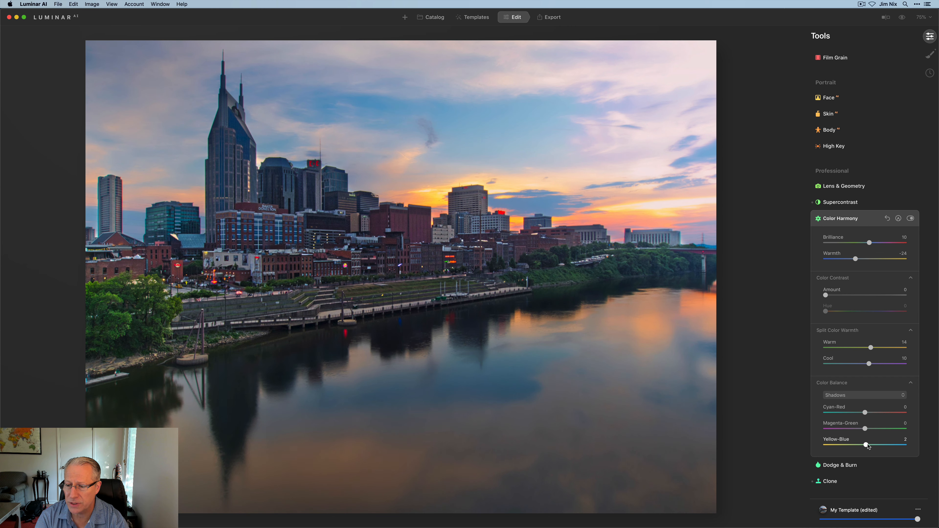
{"action": "left_click", "coordinate": [865, 396]}
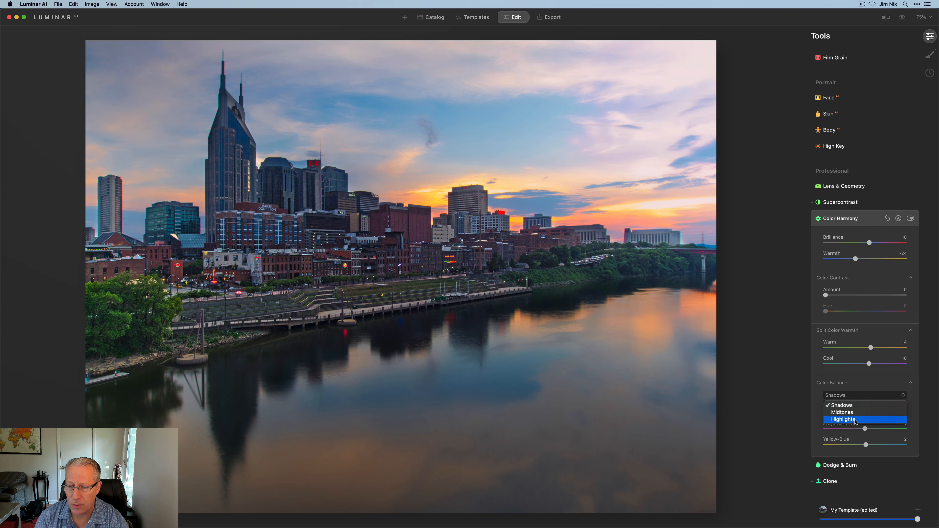
{"action": "left_click", "coordinate": [842, 419]}
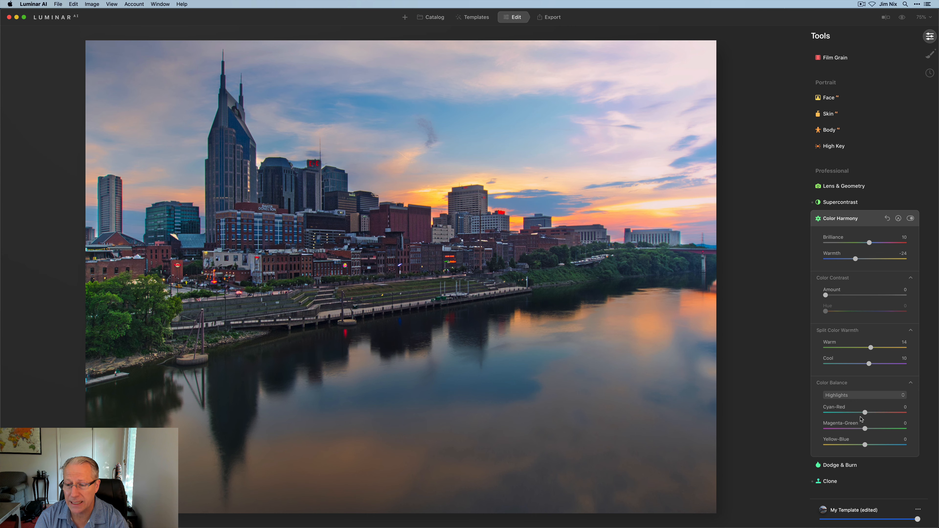
{"action": "left_click_drag", "start_coordinate": [864, 428], "coordinate": [854, 429]}
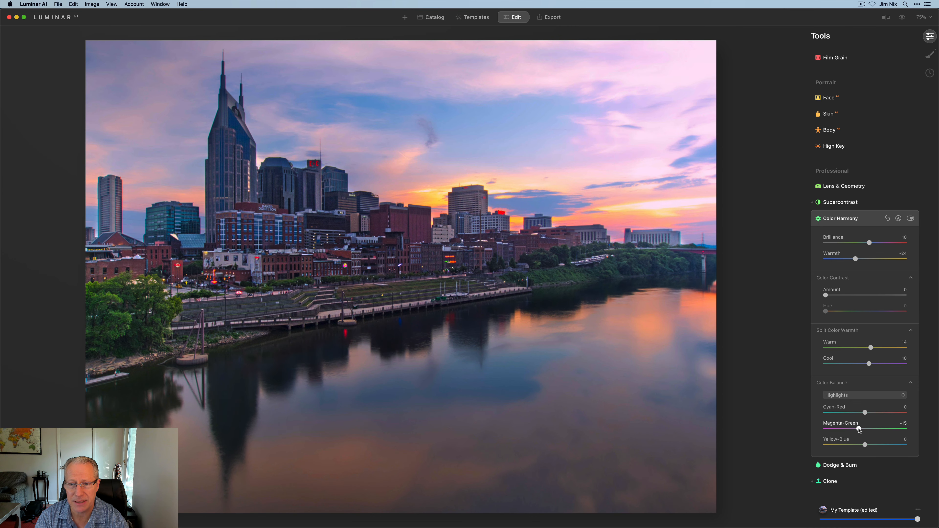
{"action": "mouse_move", "coordinate": [867, 440]}
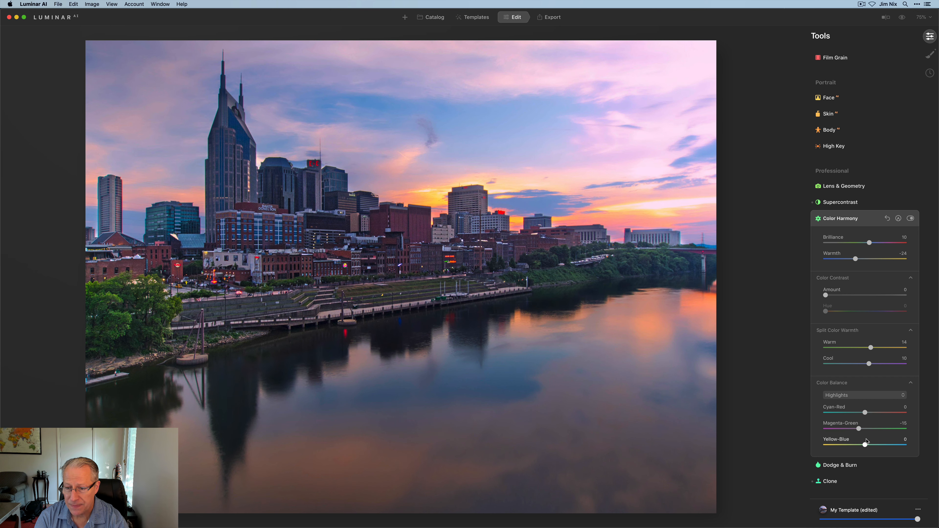
{"action": "left_click_drag", "start_coordinate": [864, 445], "coordinate": [859, 445]}
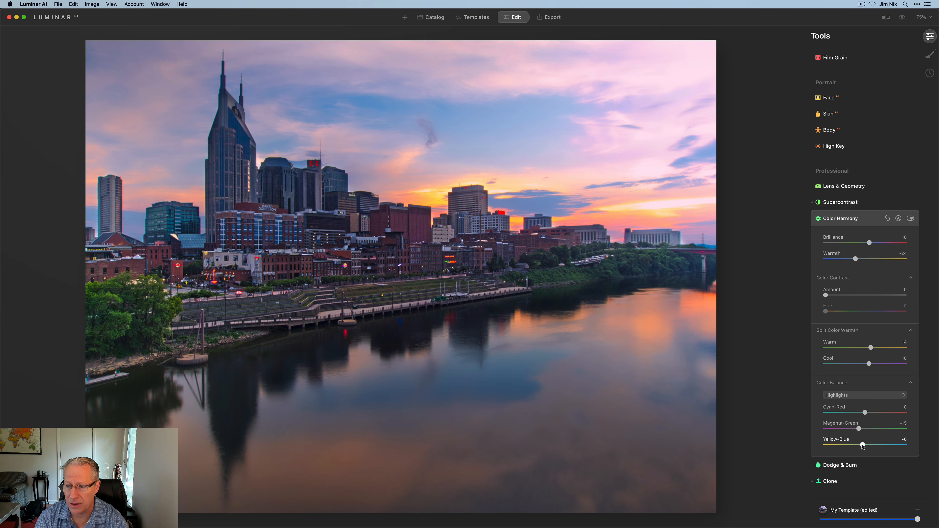
{"action": "left_click_drag", "start_coordinate": [864, 445], "coordinate": [862, 445]}
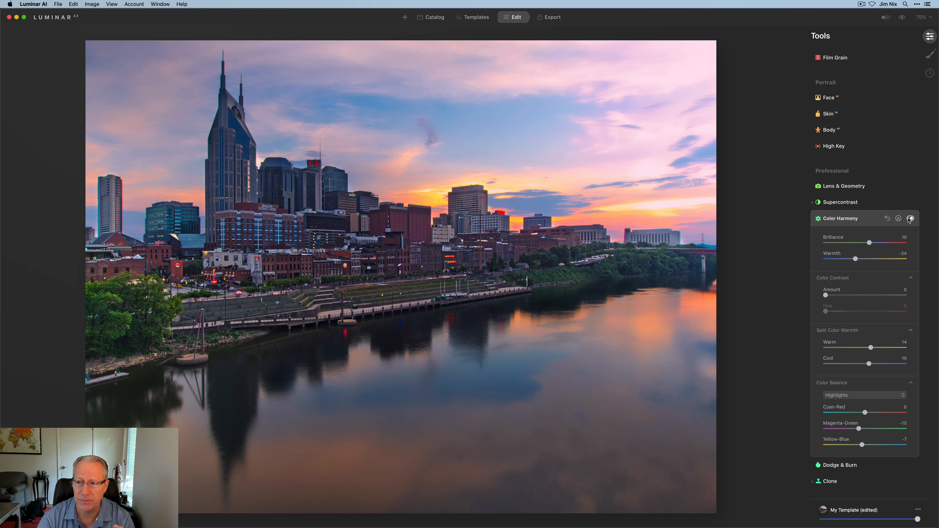
- Compare Color Harmony off and back on, keeping it enabled
{"action": "left_click", "coordinate": [911, 219]}
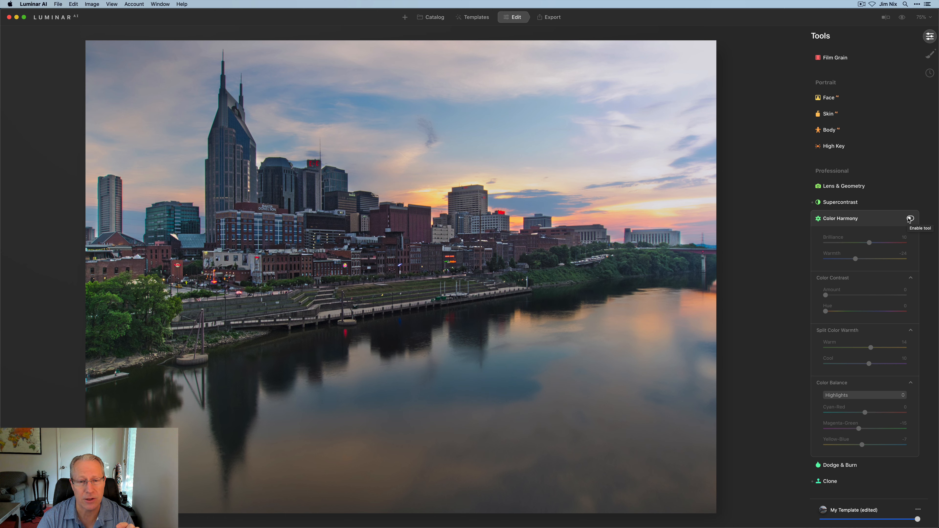
{"action": "left_click", "coordinate": [911, 218]}
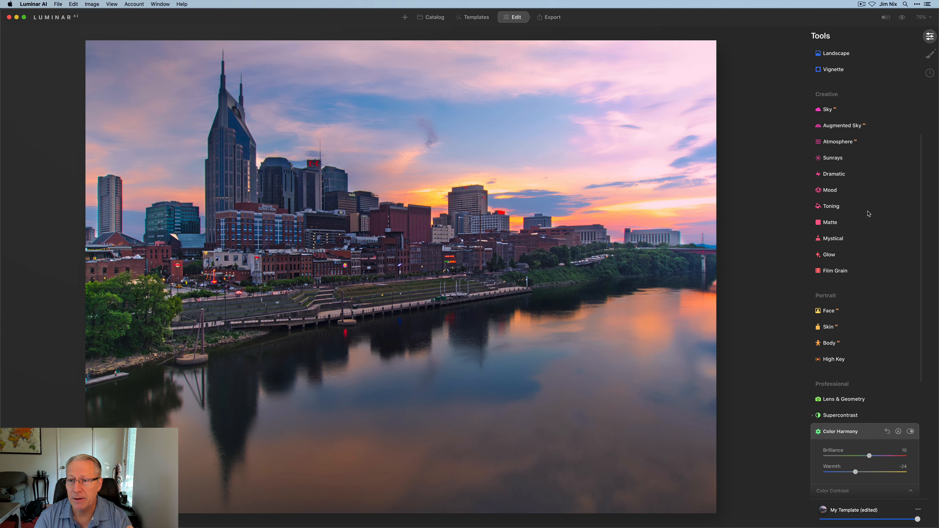
- In Landscape, set Golden Hour to 9 and Foliage Enhancer to 20
{"action": "left_click", "coordinate": [836, 144]}
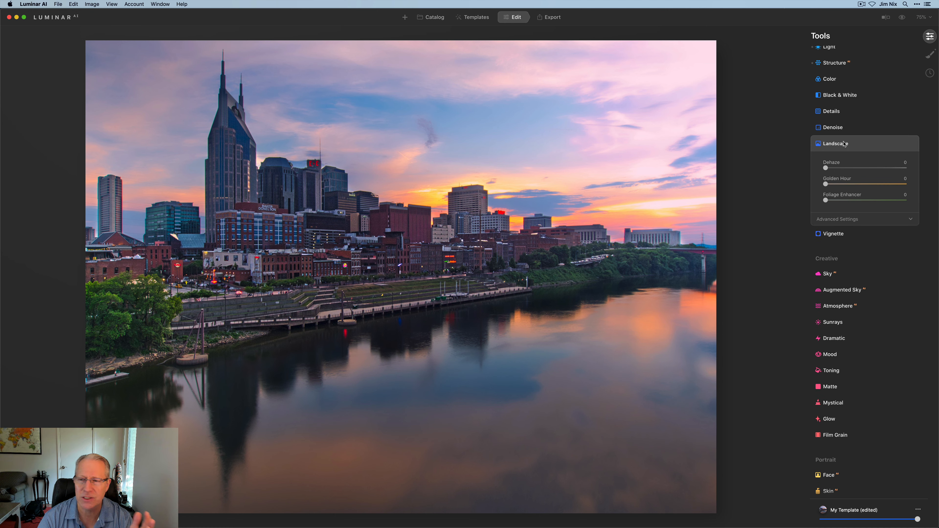
{"action": "left_click_drag", "start_coordinate": [825, 184], "coordinate": [830, 185]}
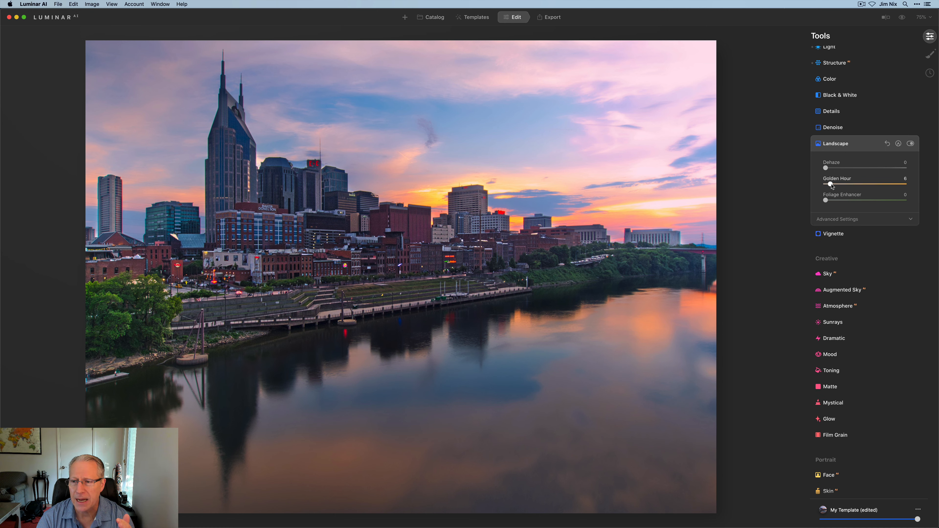
{"action": "left_click_drag", "start_coordinate": [830, 184], "coordinate": [835, 185]}
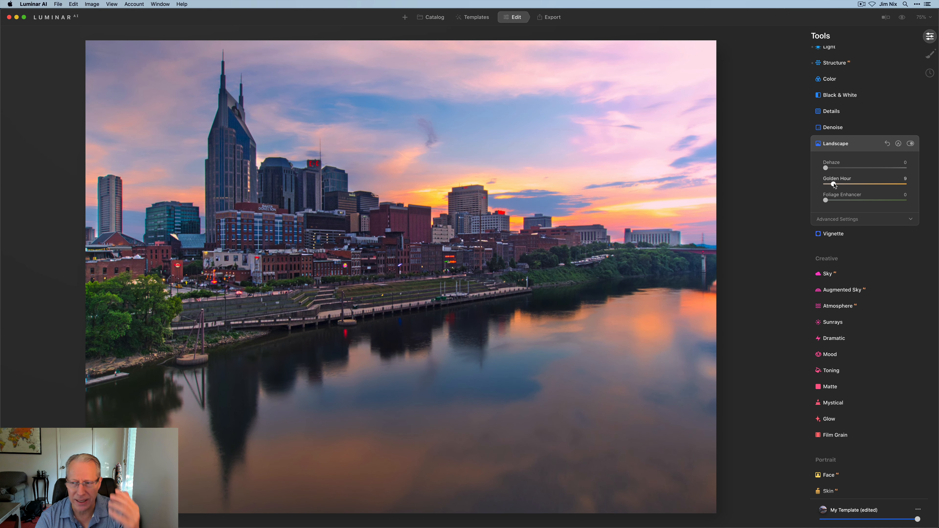
{"action": "left_click_drag", "start_coordinate": [826, 200], "coordinate": [837, 200]}
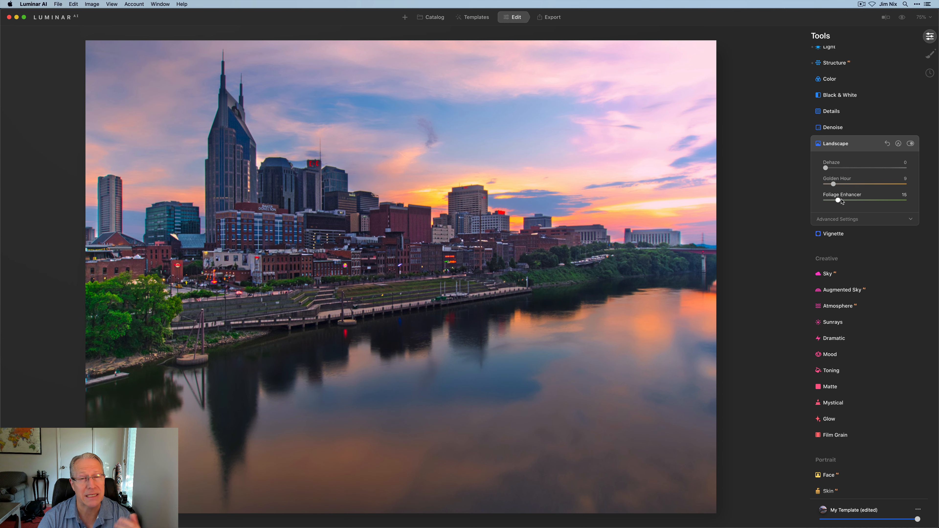
{"action": "left_click_drag", "start_coordinate": [838, 201], "coordinate": [843, 201]}
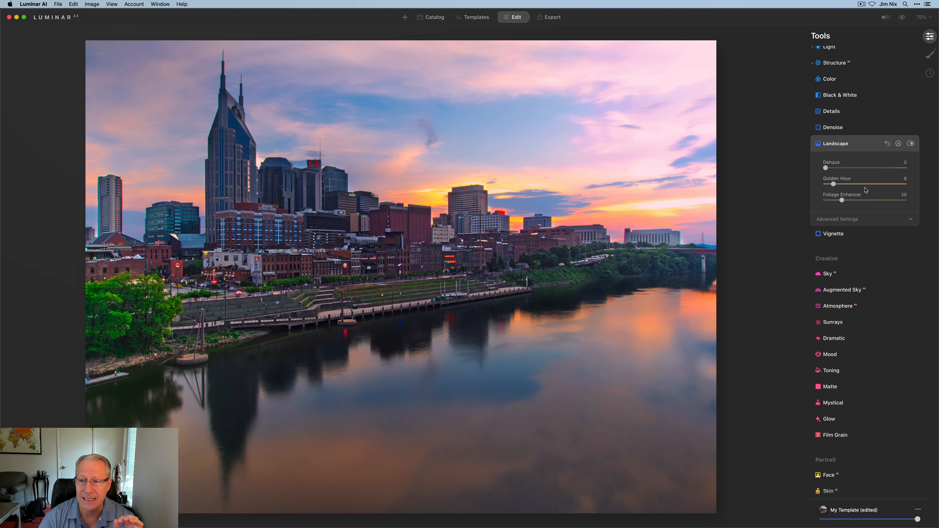
{"action": "mouse_move", "coordinate": [854, 191]}
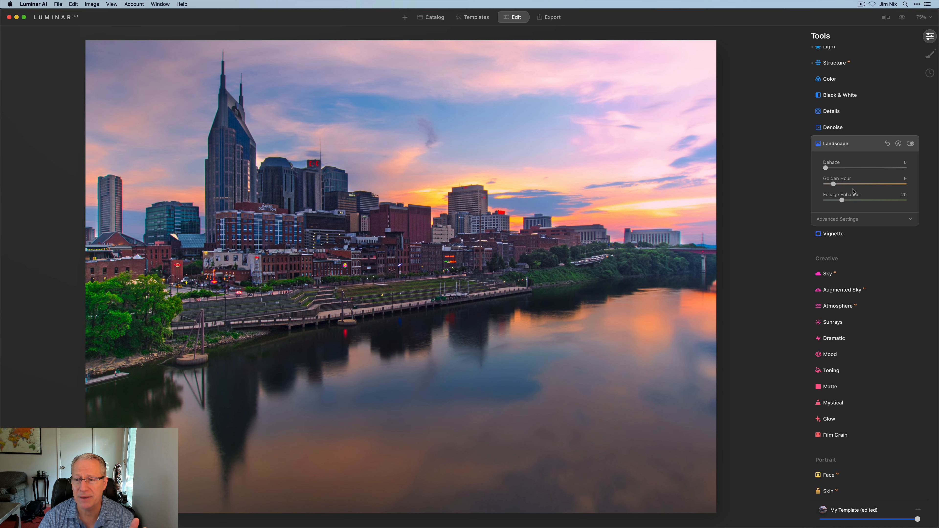
{"action": "left_click", "coordinate": [910, 144]}
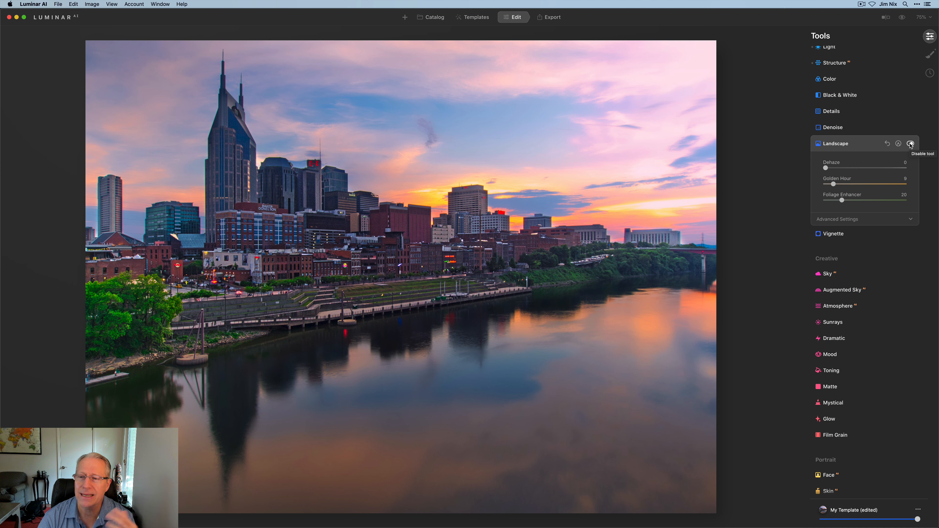
{"action": "mouse_move", "coordinate": [871, 145]}
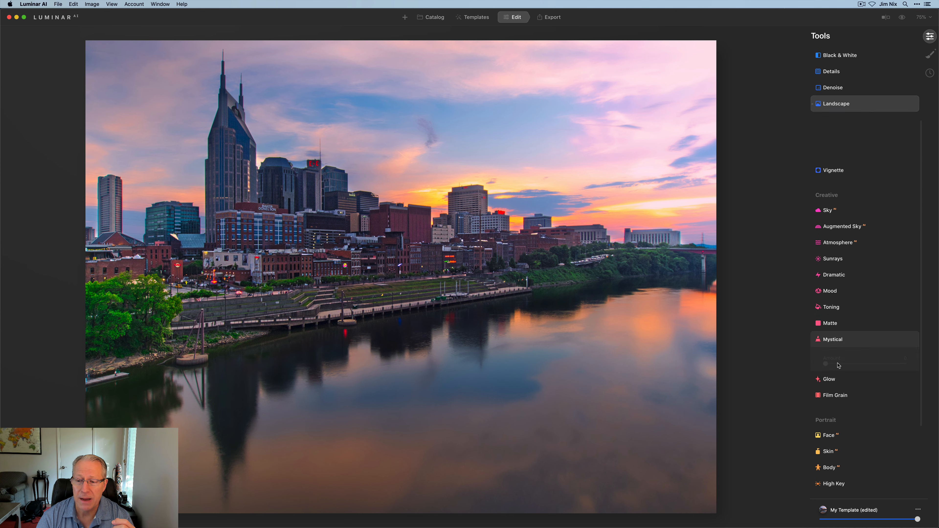
- Apply Mystical with Amount 35 and Shadows 32, comparing it off and on
{"action": "left_click", "coordinate": [831, 339]}
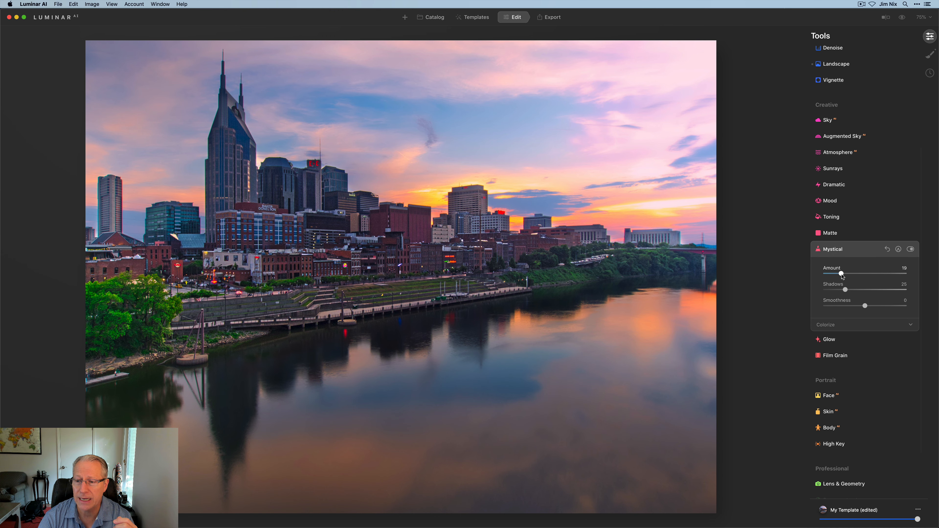
{"action": "left_click_drag", "start_coordinate": [840, 274], "coordinate": [853, 274]}
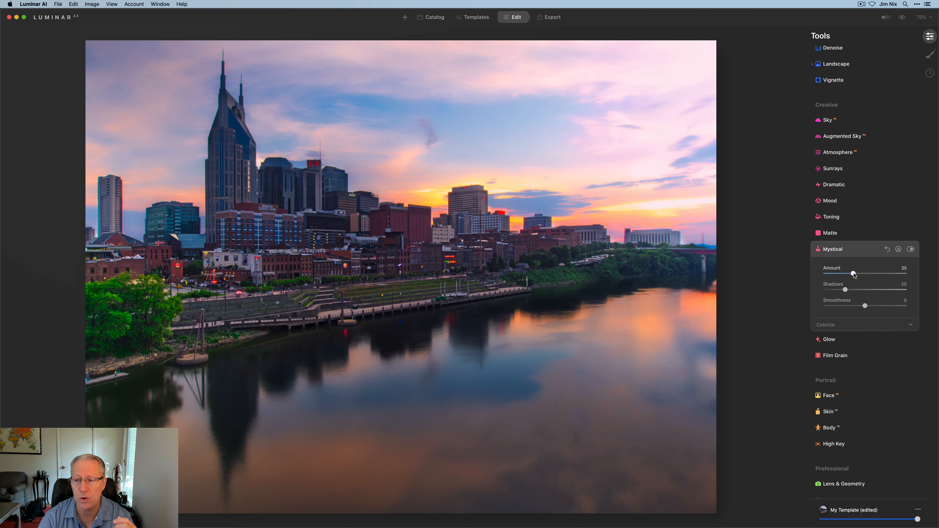
{"action": "left_click_drag", "start_coordinate": [845, 289], "coordinate": [857, 289]}
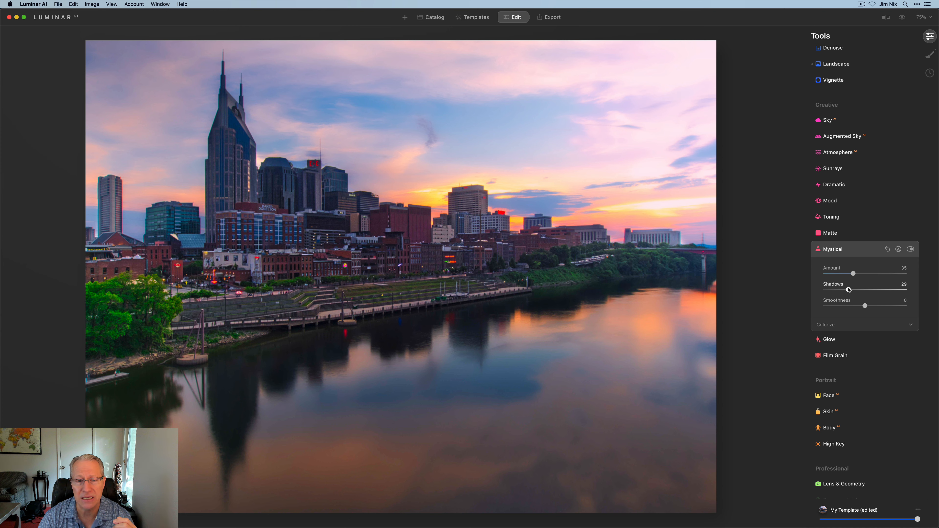
{"action": "left_click_drag", "start_coordinate": [856, 289], "coordinate": [865, 289]}
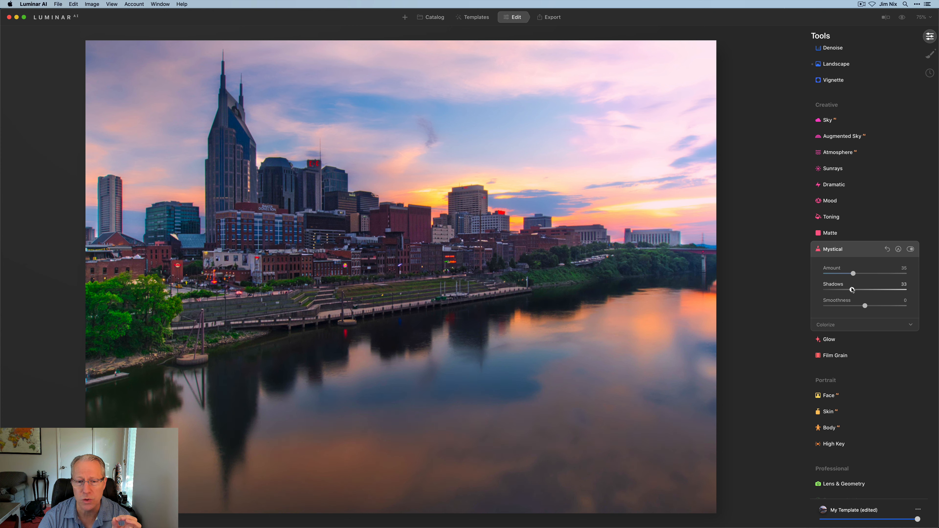
{"action": "left_click_drag", "start_coordinate": [852, 289], "coordinate": [850, 289]}
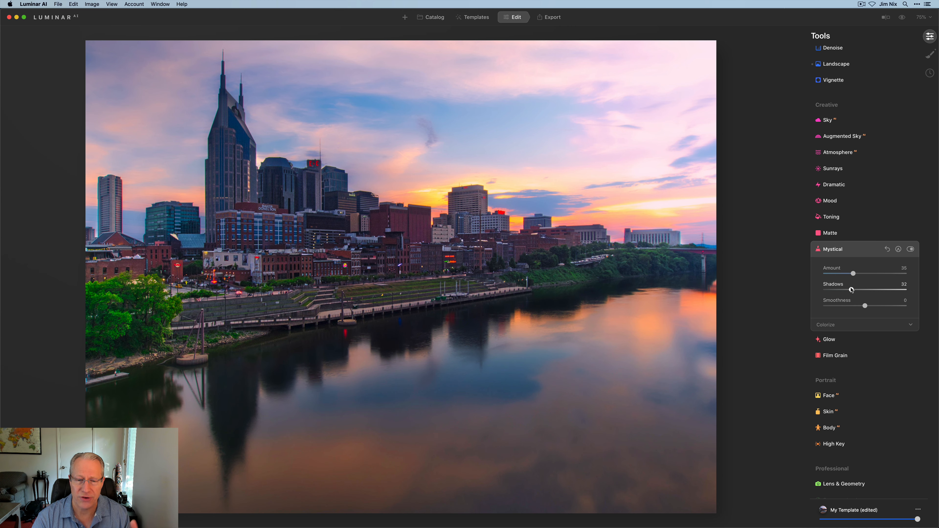
{"action": "left_click", "coordinate": [910, 249]}
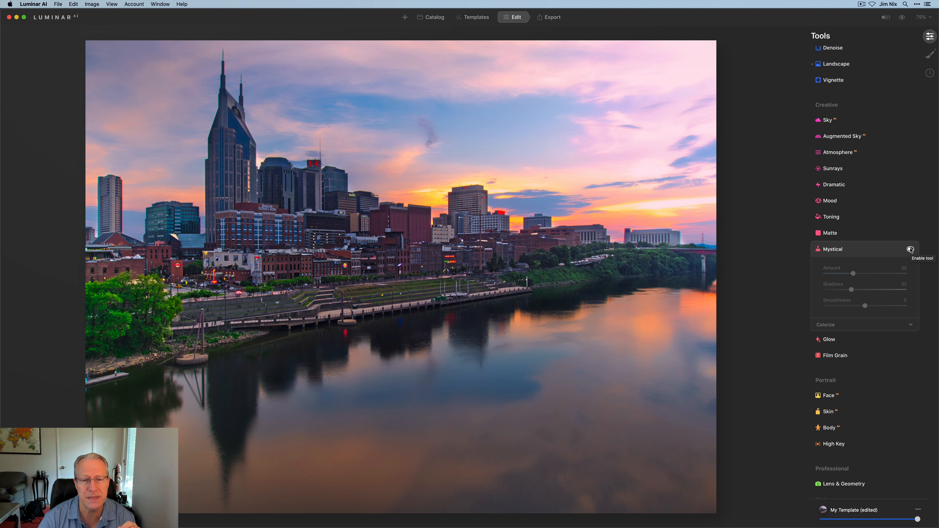
{"action": "left_click", "coordinate": [911, 249]}
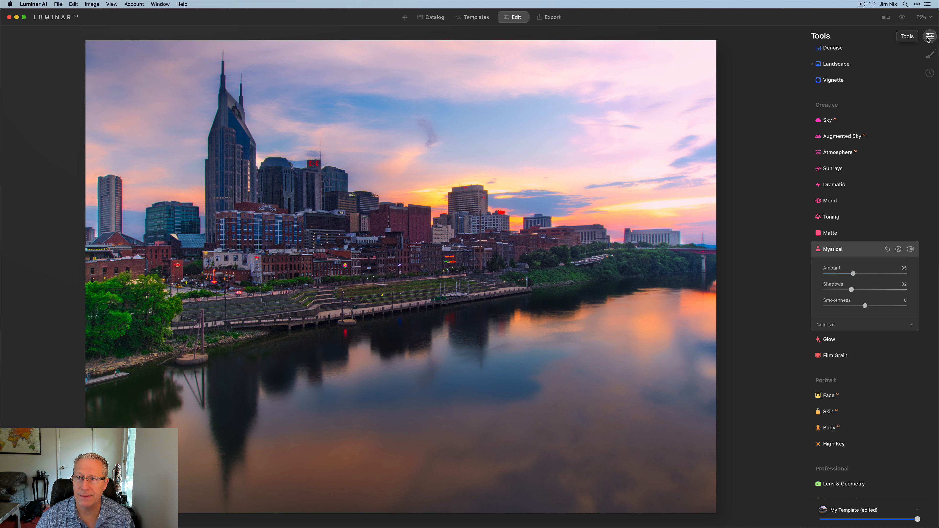
- Reopen the skyline paint mask and raise its Exposure further
{"action": "left_click", "coordinate": [930, 52]}
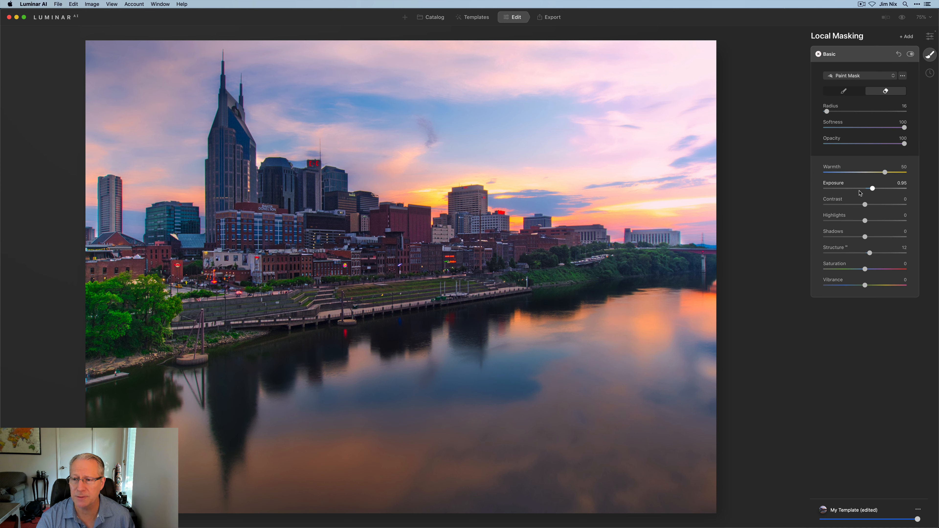
{"action": "left_click_drag", "start_coordinate": [872, 188], "coordinate": [874, 188]}
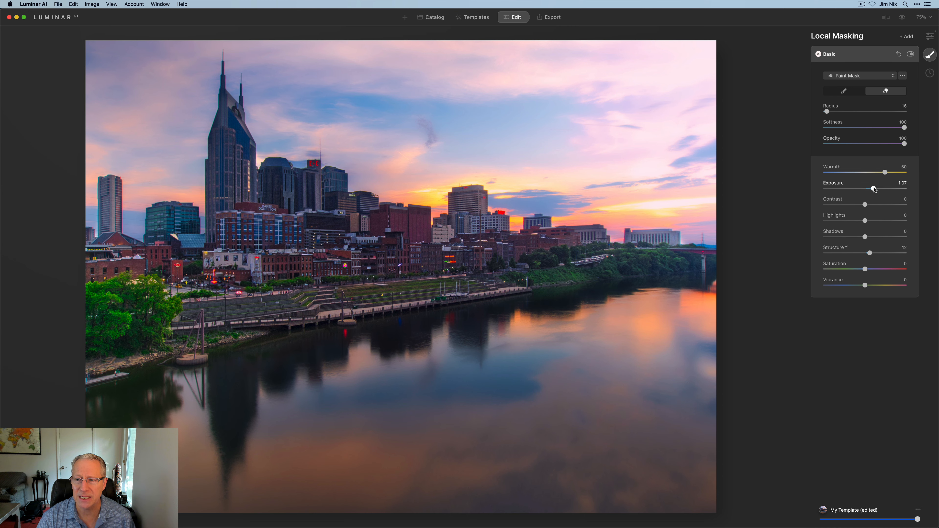
{"action": "left_click_drag", "start_coordinate": [874, 187], "coordinate": [880, 187]}
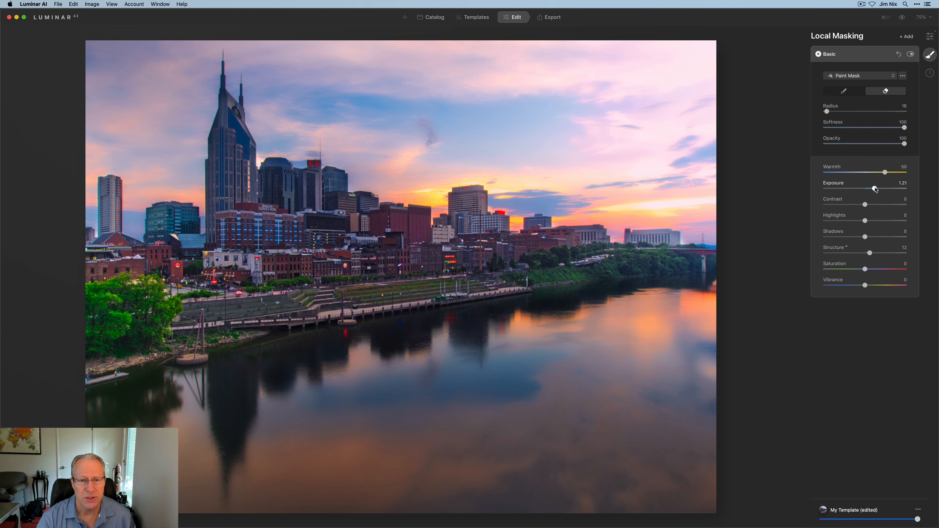
{"action": "left_click_drag", "start_coordinate": [869, 187], "coordinate": [878, 188]}
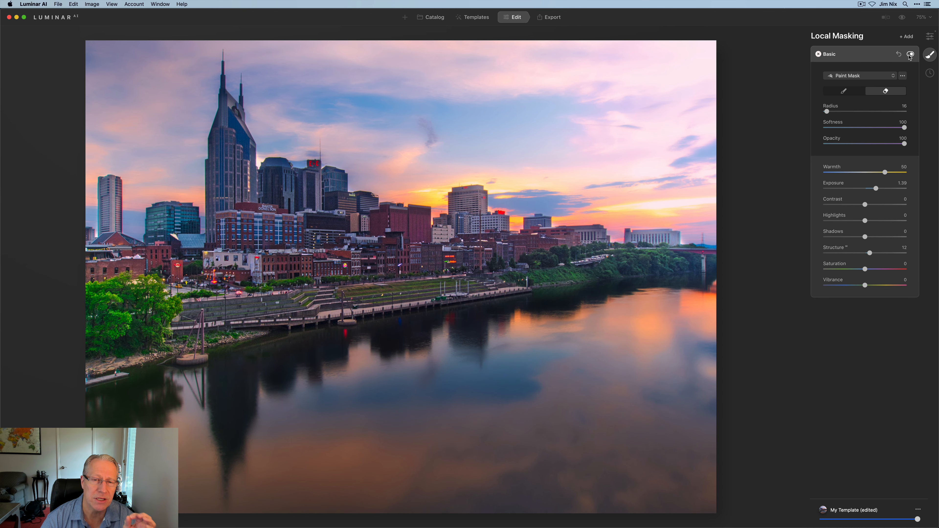
{"action": "mouse_move", "coordinate": [912, 53]}
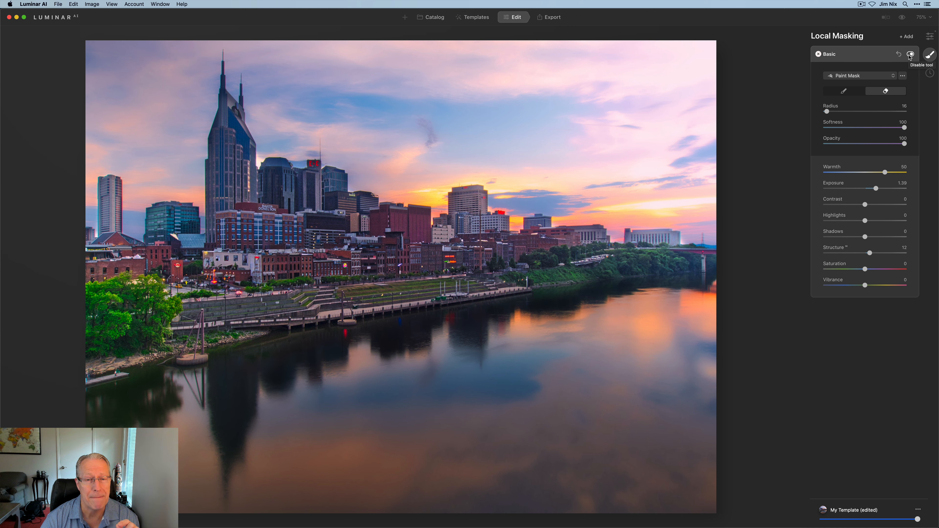
- Compare the mask off and on, then settle its Exposure at about 1.07
{"action": "left_click", "coordinate": [912, 53]}
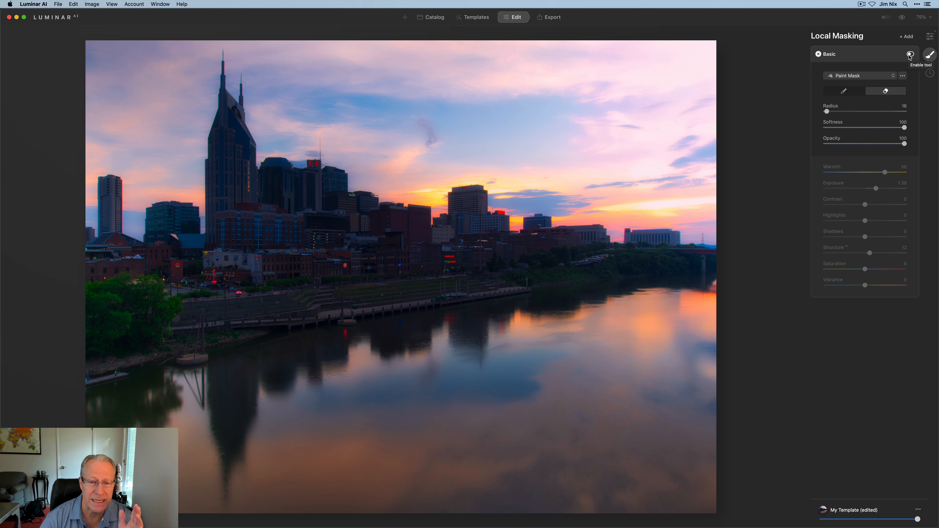
{"action": "left_click", "coordinate": [911, 54]}
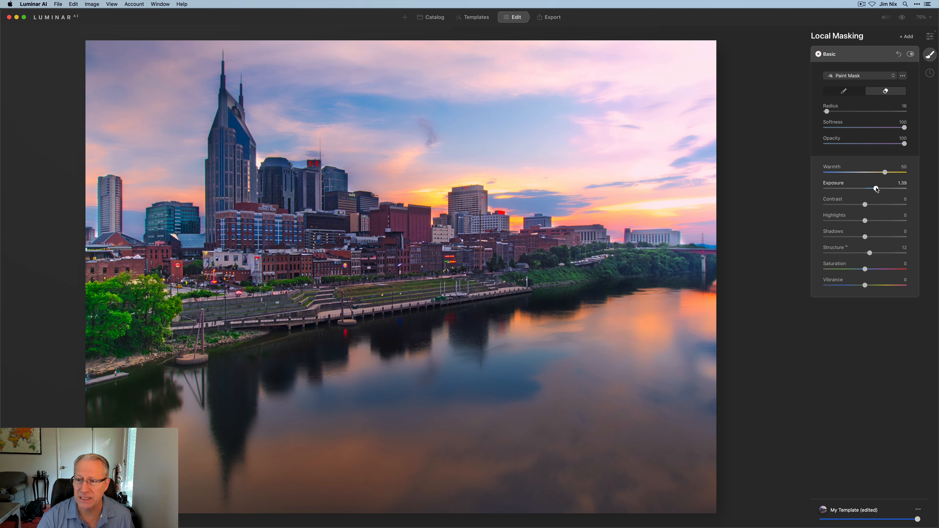
{"action": "left_click_drag", "start_coordinate": [875, 188], "coordinate": [873, 187]}
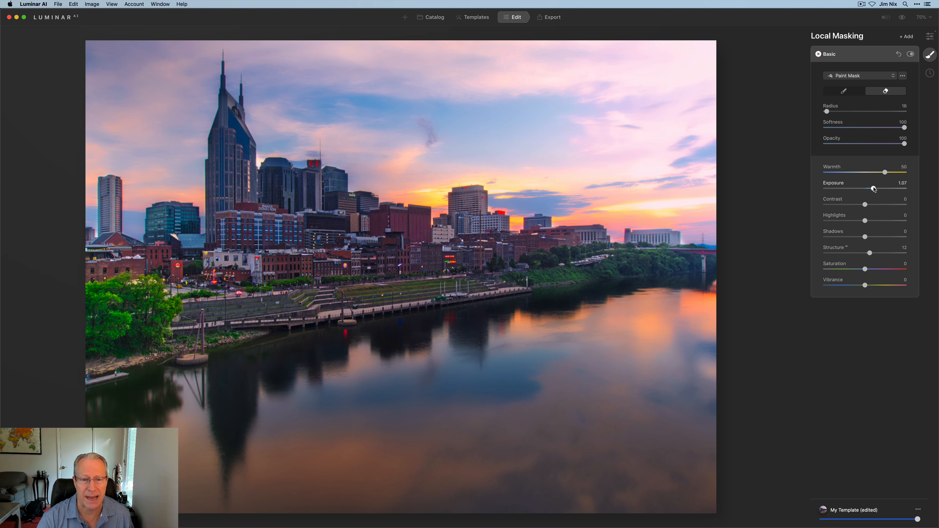
{"action": "left_click_drag", "start_coordinate": [870, 188], "coordinate": [874, 188]}
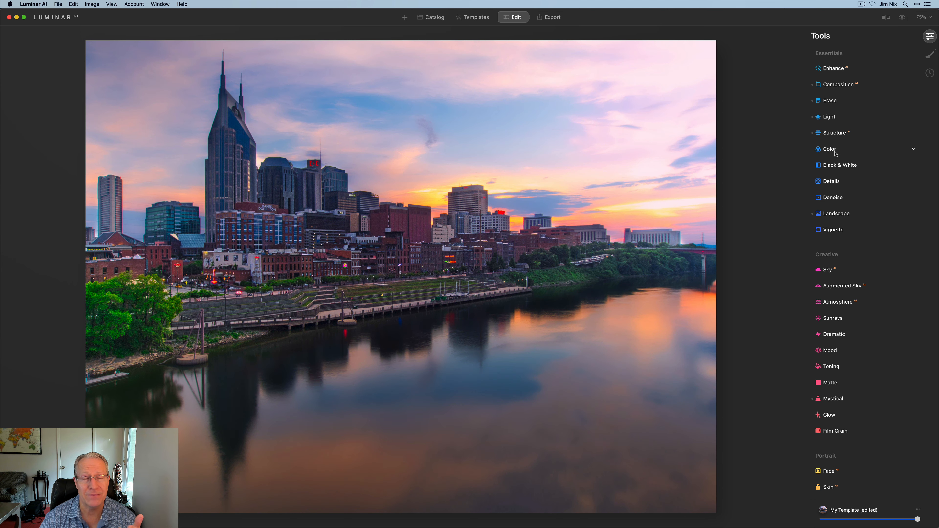
- In the Color tool, set Saturation and Vibrance both to -5
{"action": "left_click", "coordinate": [830, 149]}
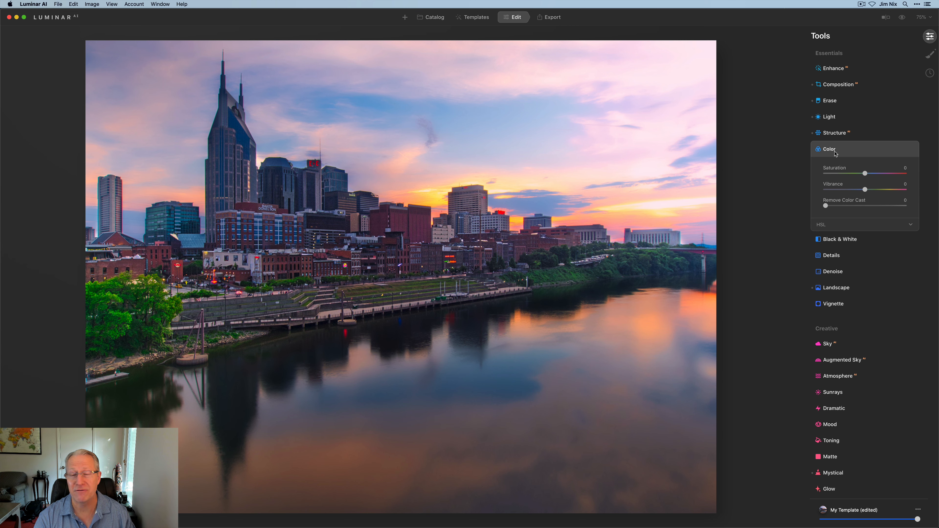
{"action": "left_click_drag", "start_coordinate": [865, 173], "coordinate": [862, 173]}
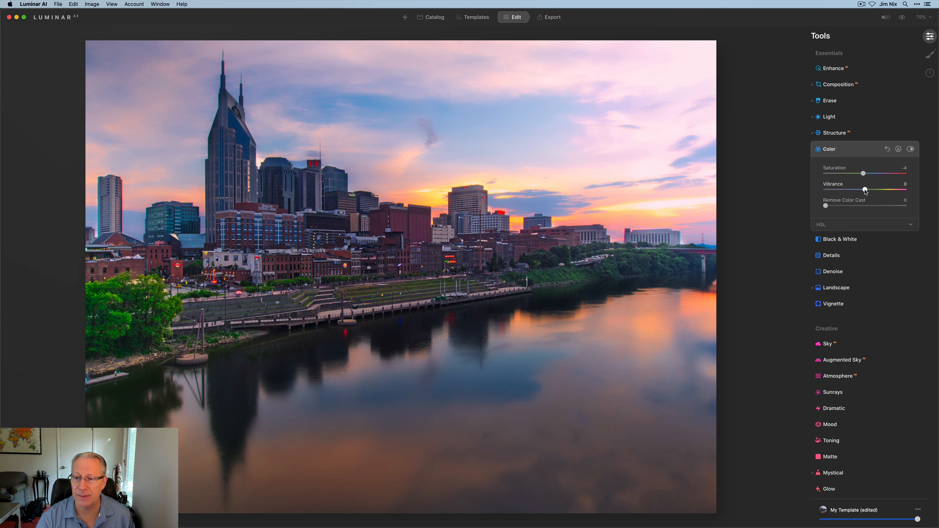
{"action": "left_click_drag", "start_coordinate": [862, 188], "coordinate": [861, 188]}
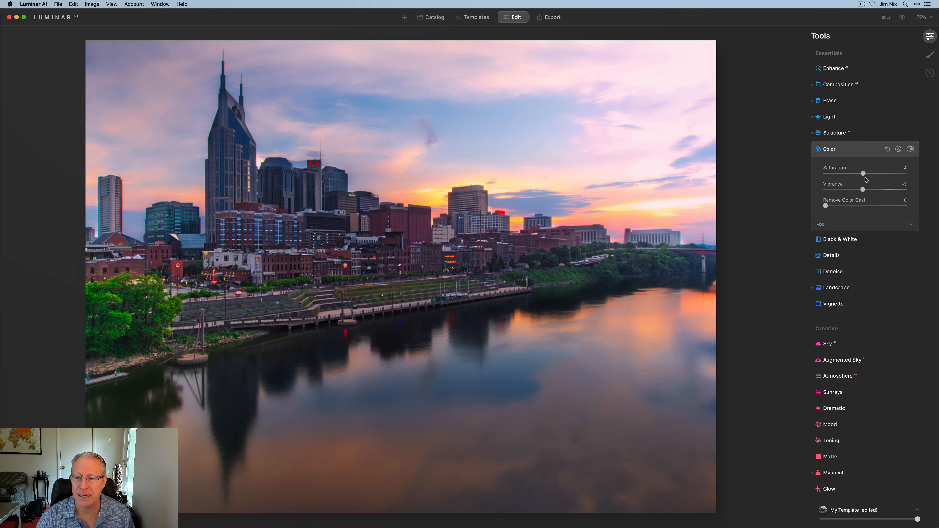
{"action": "left_click_drag", "start_coordinate": [862, 173], "coordinate": [861, 173]}
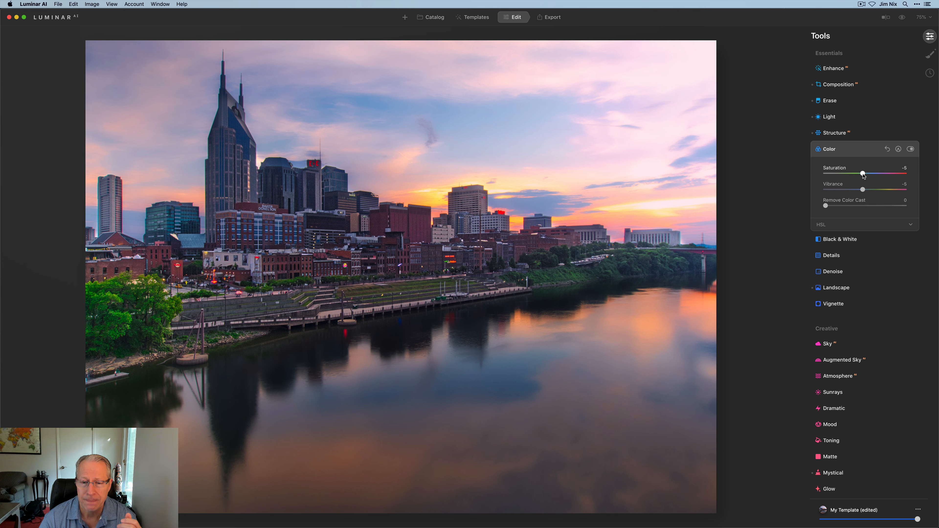
{"action": "mouse_move", "coordinate": [932, 54]}
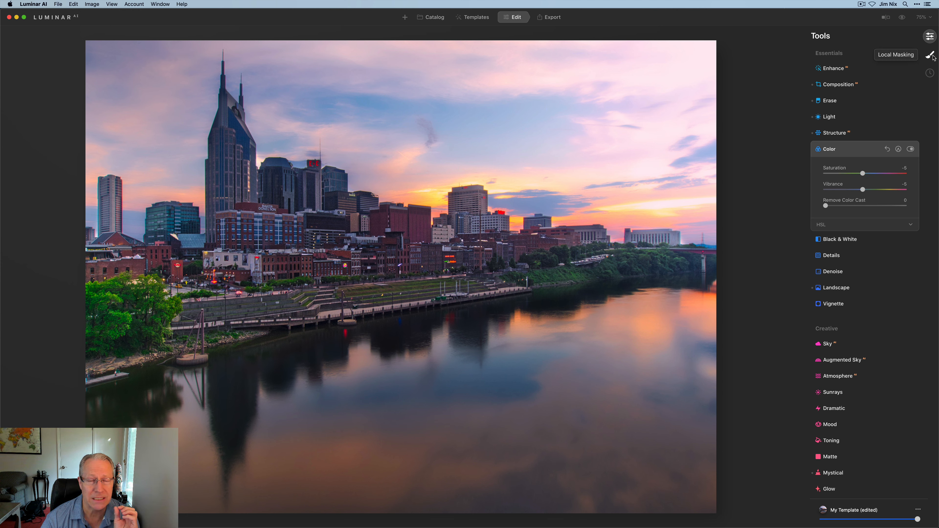
- Check Supercontrast on the skyline by toggling it off and on twice, leaving it enabled
{"action": "scroll", "scroll_direction": "down", "scroll_amount": 3}
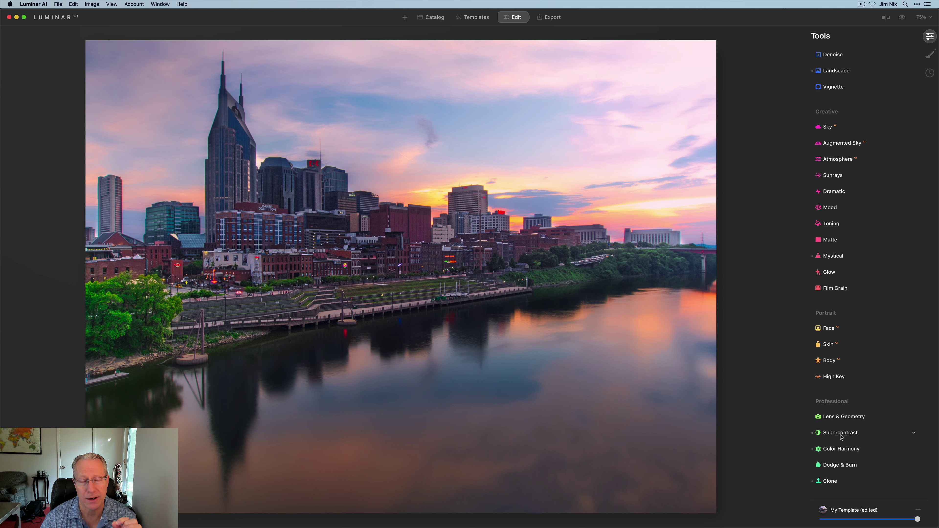
{"action": "left_click", "coordinate": [840, 432]}
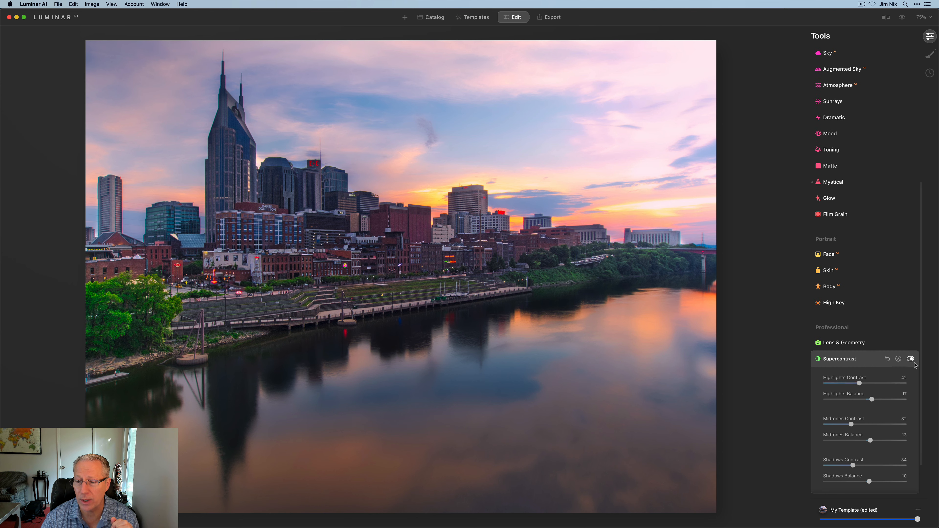
{"action": "left_click", "coordinate": [910, 359]}
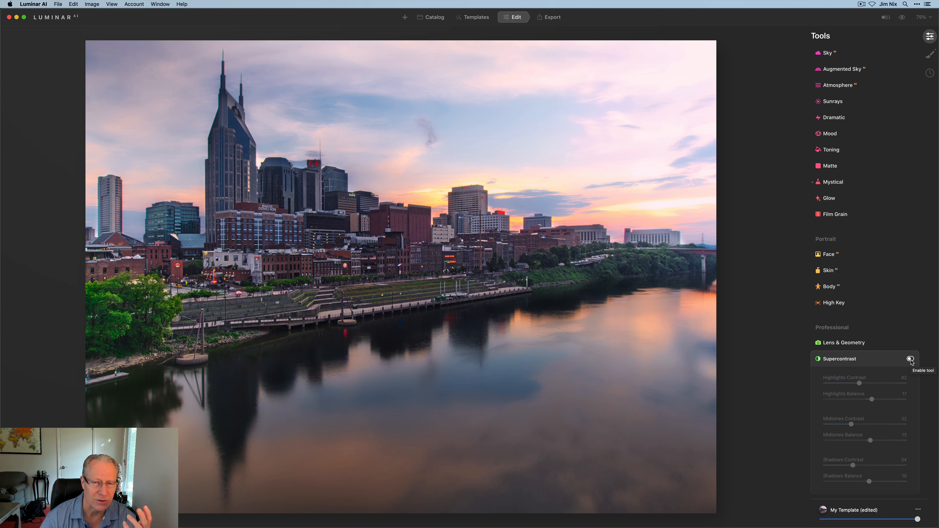
{"action": "left_click", "coordinate": [909, 359]}
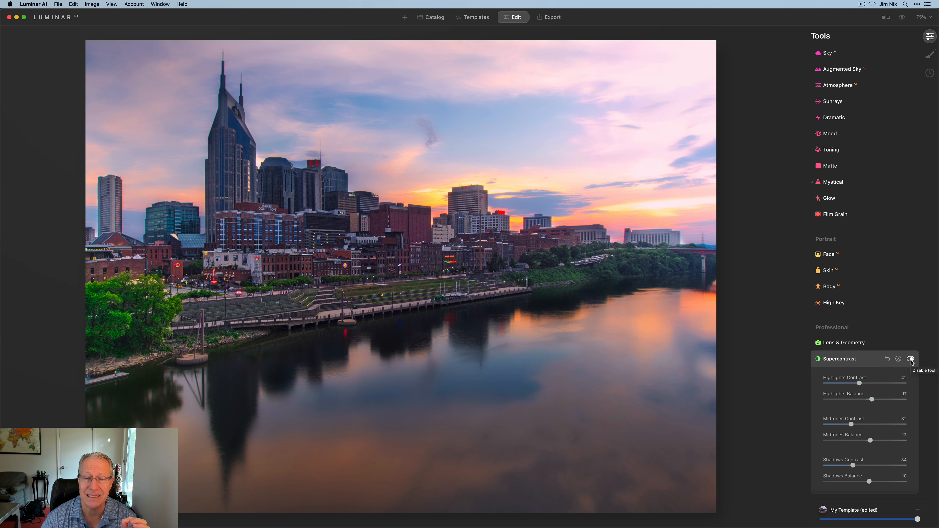
{"action": "left_click", "coordinate": [910, 359]}
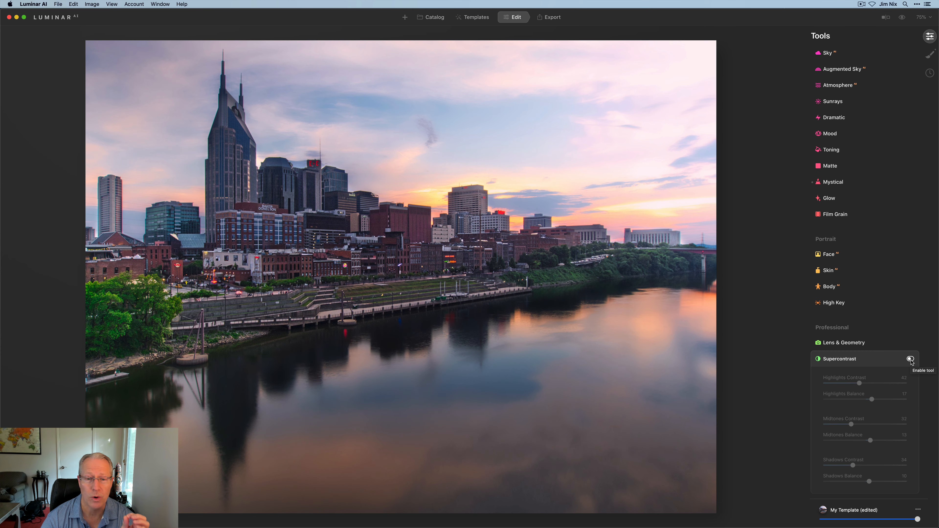
{"action": "left_click", "coordinate": [910, 359]}
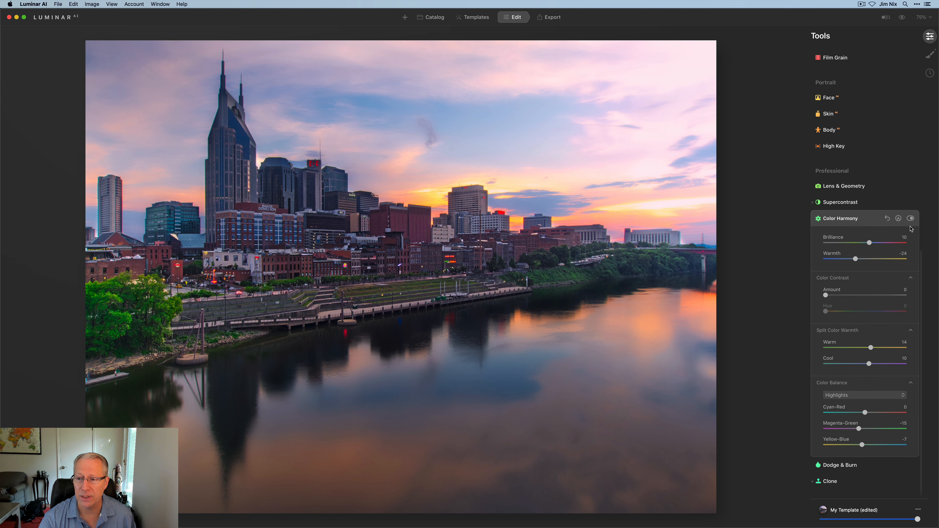
- Toggle Color Harmony off and back on to compare, leaving it enabled
{"action": "left_click", "coordinate": [910, 218]}
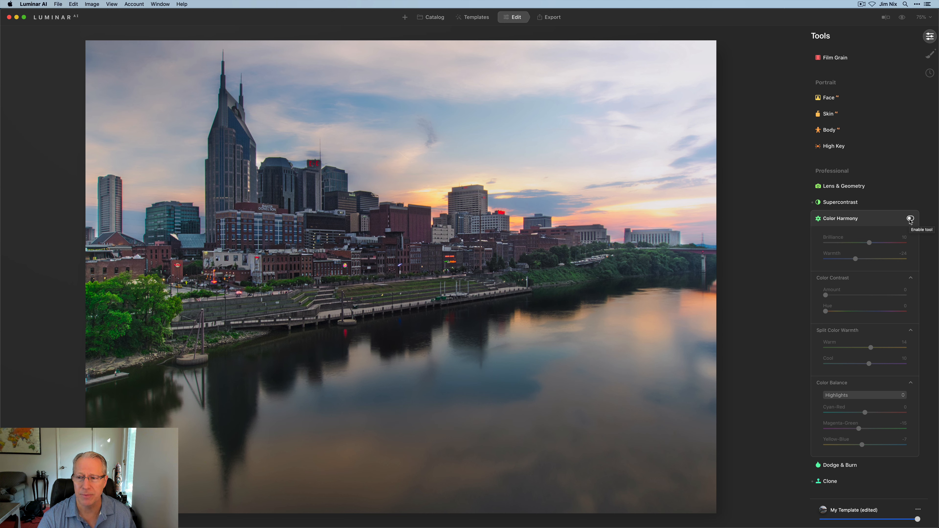
{"action": "left_click", "coordinate": [911, 219]}
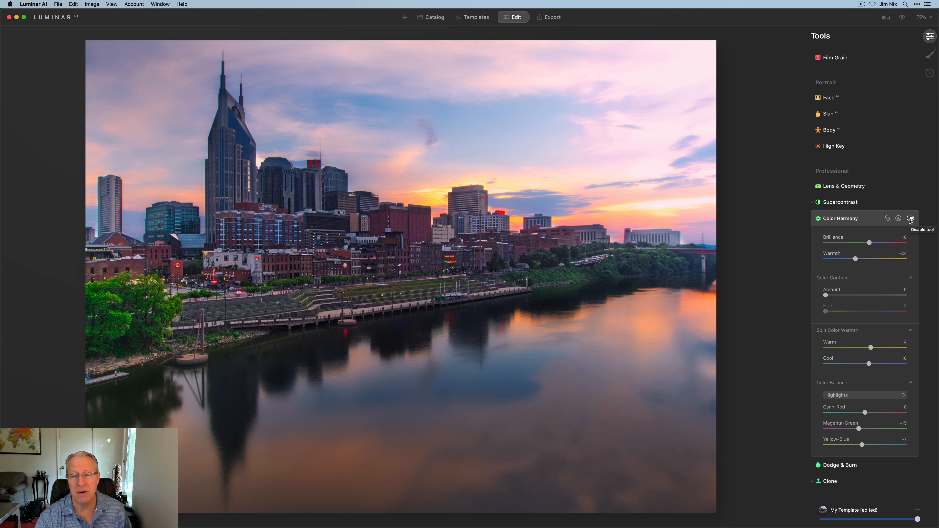
{"action": "mouse_move", "coordinate": [871, 220]}
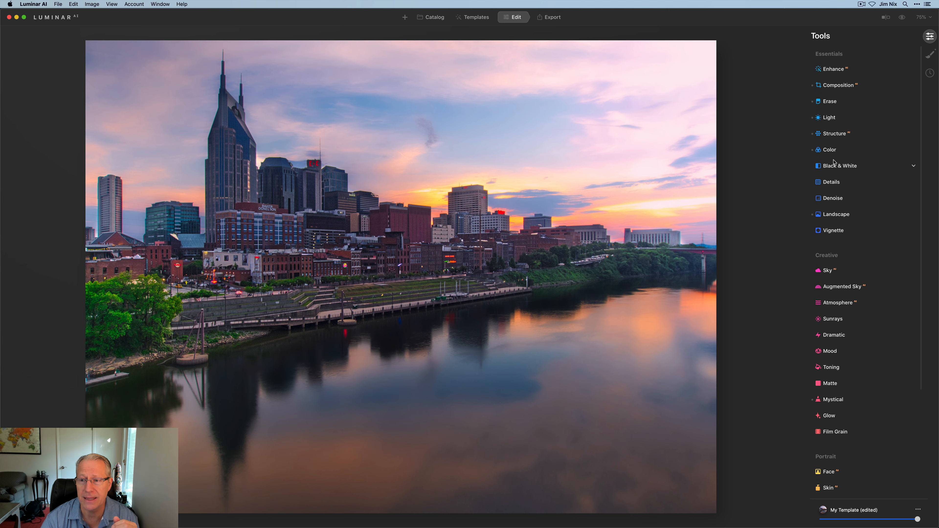
- Toggle the Color adjustment off and on, then show the before/after comparison
{"action": "left_click", "coordinate": [829, 149]}
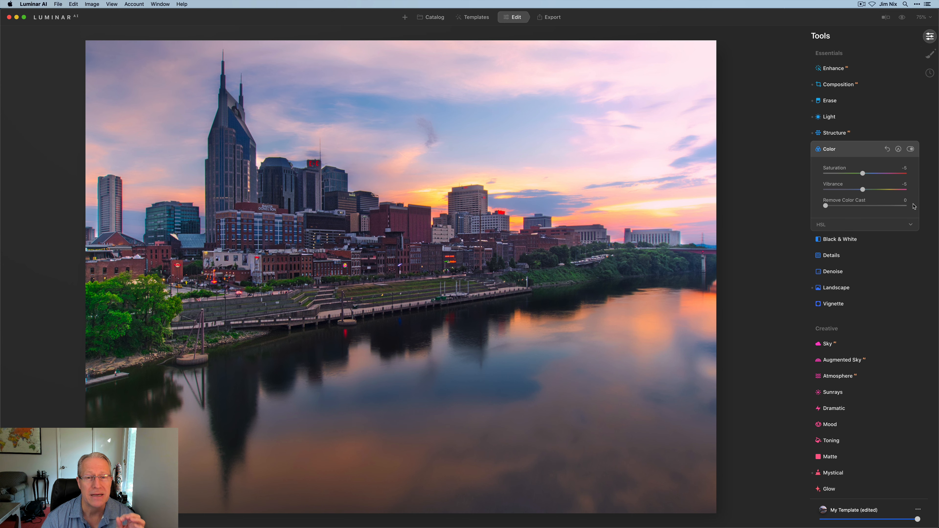
{"action": "left_click", "coordinate": [910, 149]}
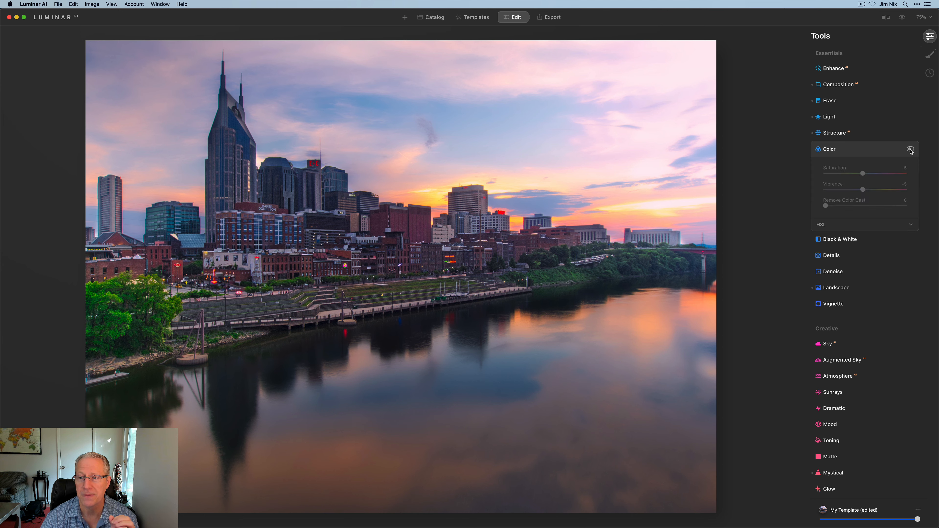
{"action": "mouse_move", "coordinate": [909, 149]}
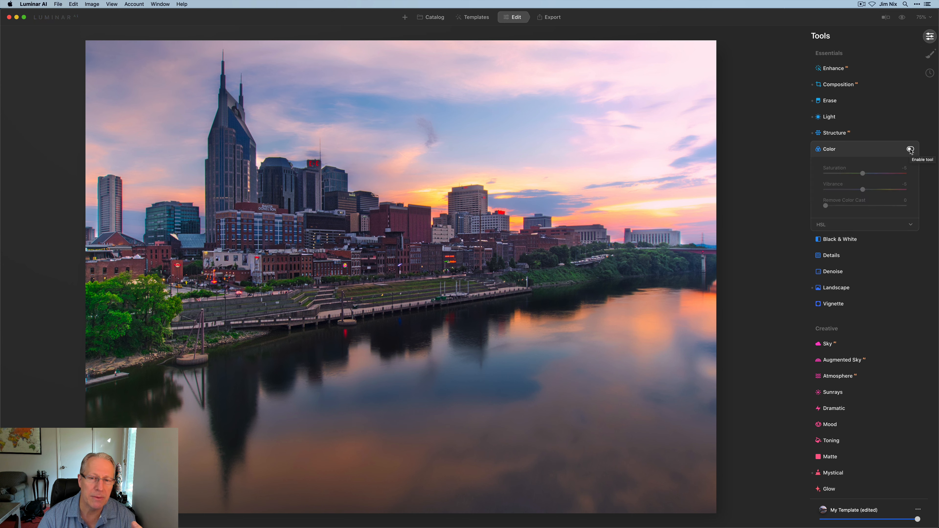
{"action": "left_click", "coordinate": [910, 149]}
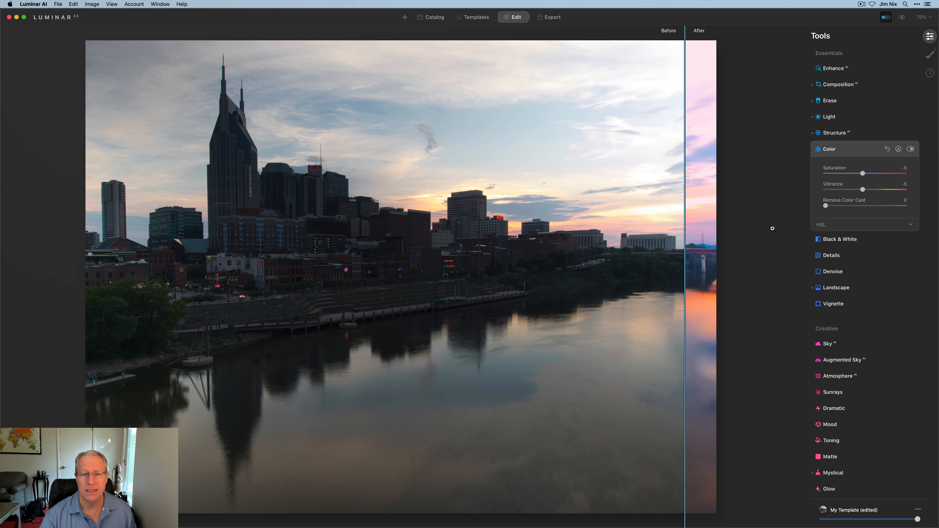
{"action": "mouse_move", "coordinate": [787, 229]}
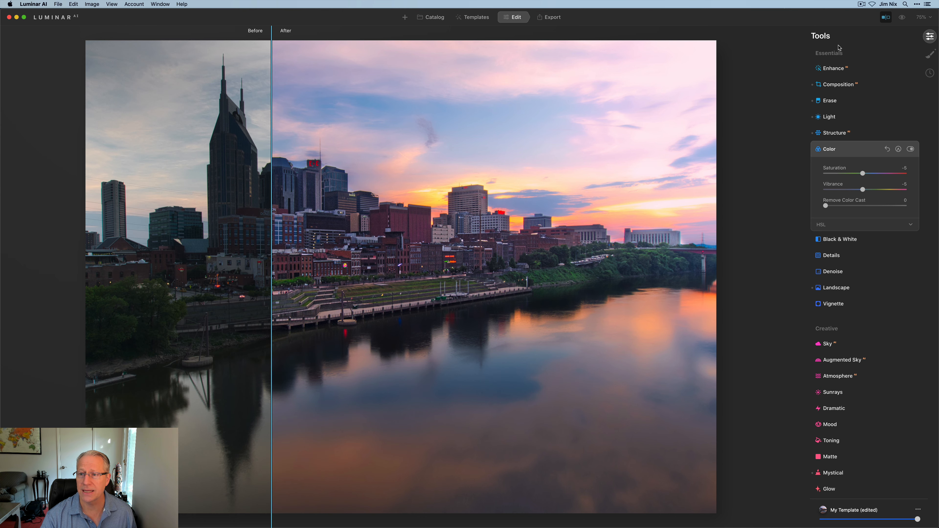
{"action": "left_click", "coordinate": [885, 17]}
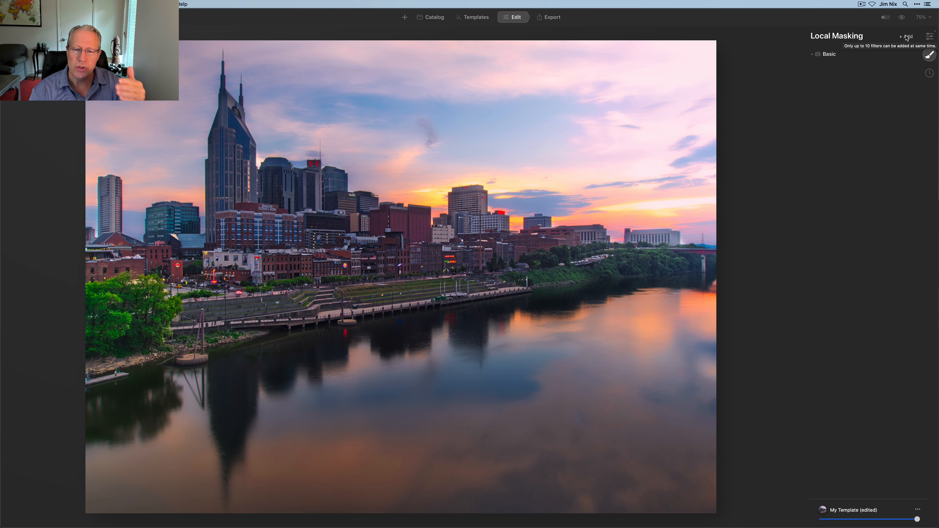
- Add a new Basic adjustment layer from the local masking list
{"action": "left_click", "coordinate": [905, 37]}
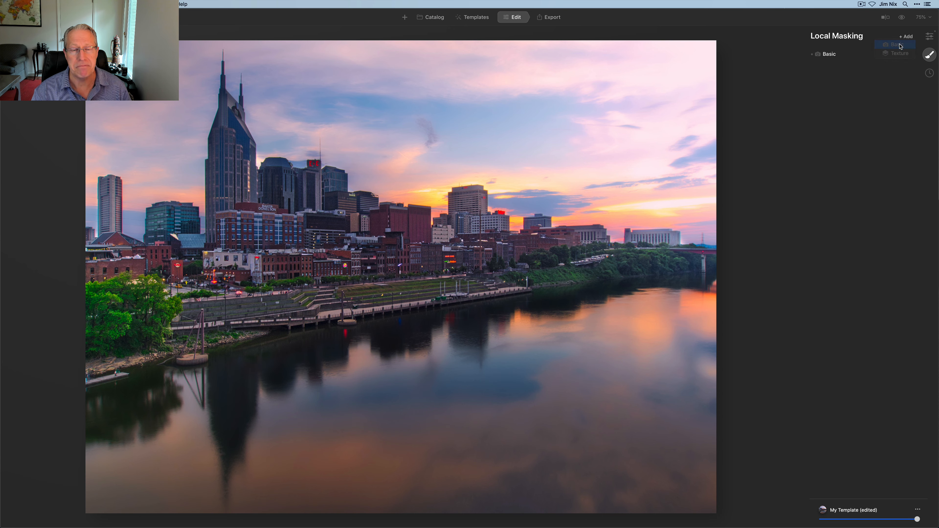
{"action": "left_click", "coordinate": [895, 44]}
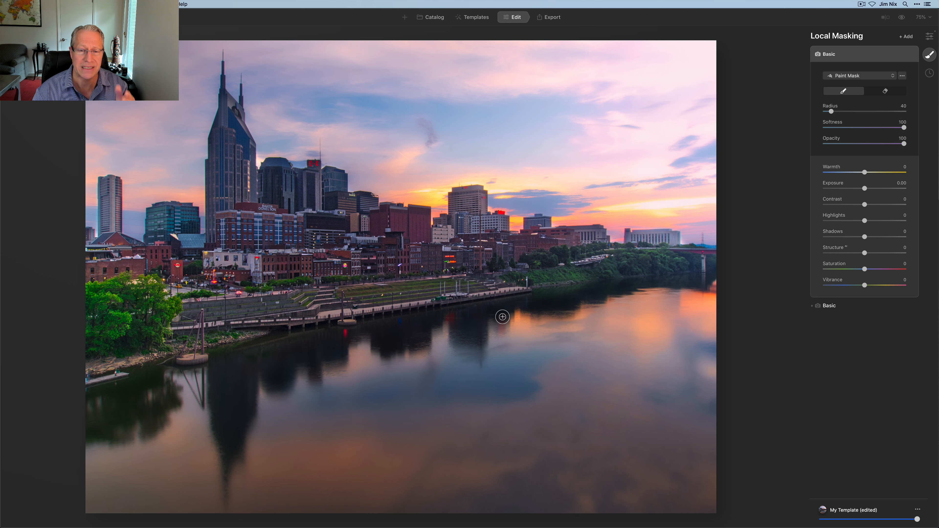
- Paint a mask over the river reflection and hide the red overlay
{"action": "left_click_drag", "start_coordinate": [502, 316], "coordinate": [653, 342]}
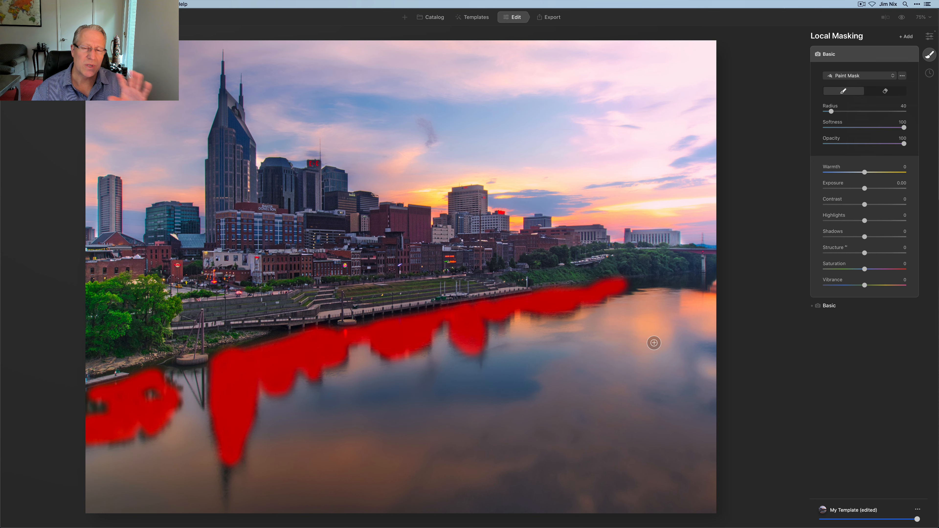
{"action": "left_click", "coordinate": [902, 75]}
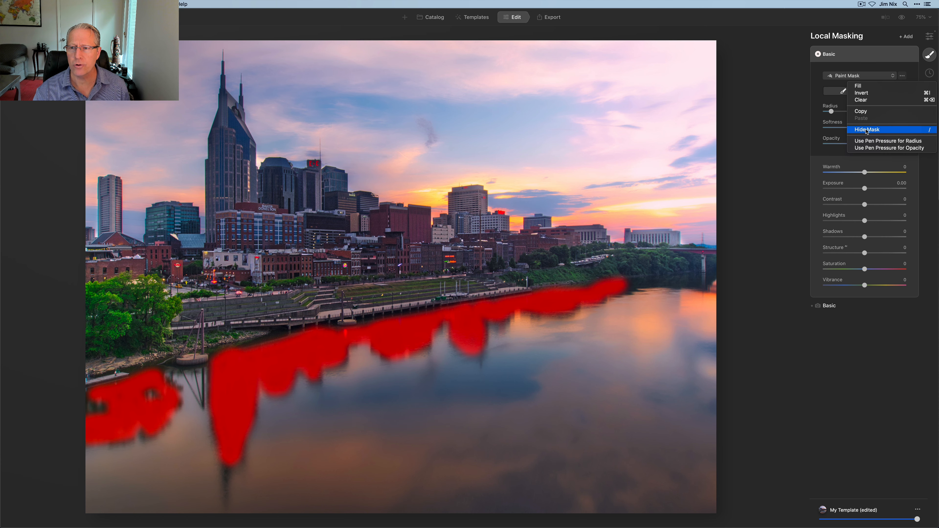
{"action": "left_click", "coordinate": [866, 130]}
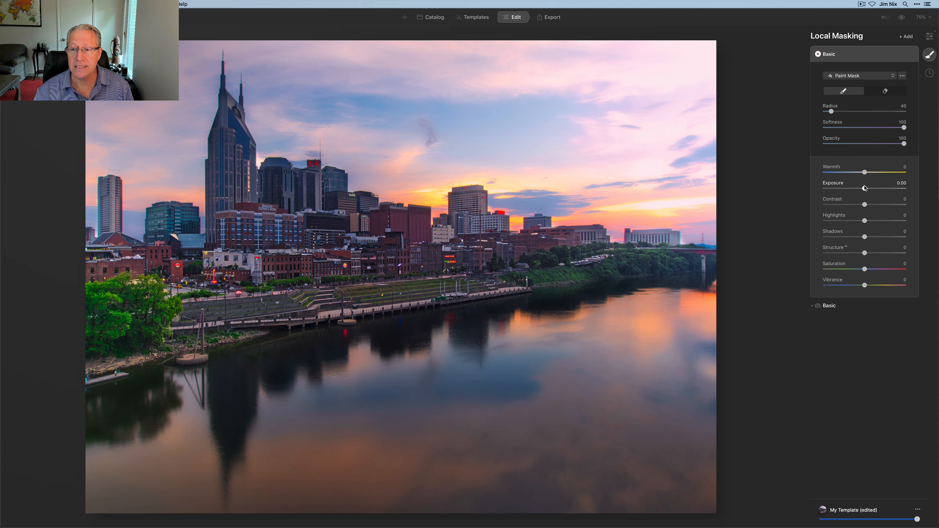
- Raise the reflection's exposure to about 1.03, compare it off, then ease back to 0.35
{"action": "left_click_drag", "start_coordinate": [865, 188], "coordinate": [867, 187]}
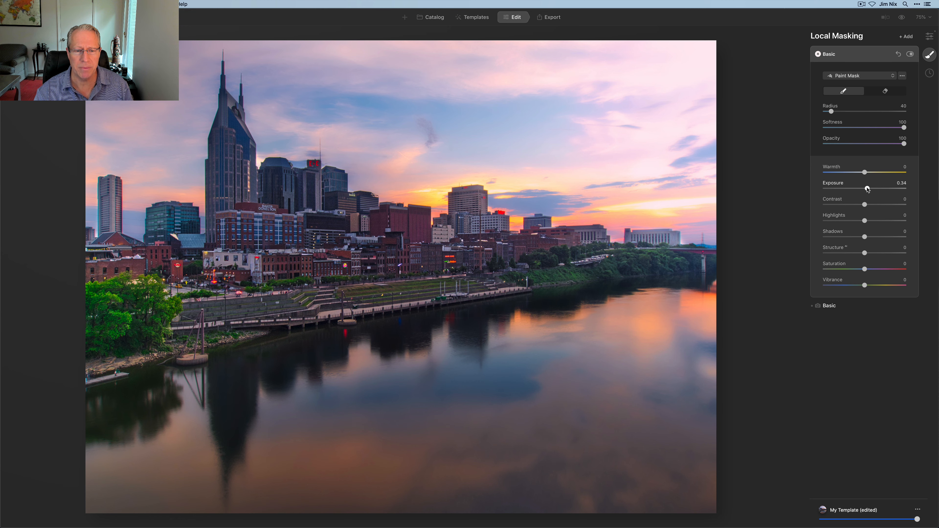
{"action": "left_click_drag", "start_coordinate": [863, 189], "coordinate": [869, 189]}
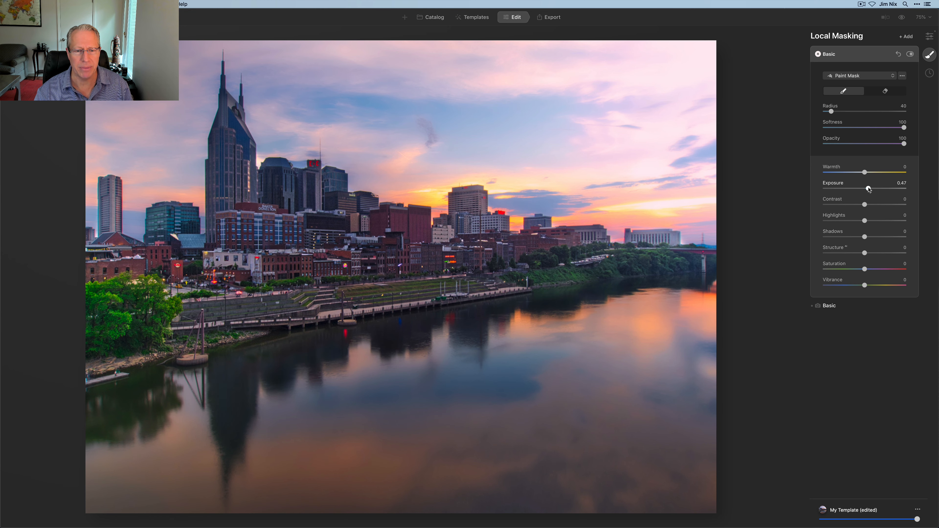
{"action": "left_click_drag", "start_coordinate": [864, 188], "coordinate": [871, 187]}
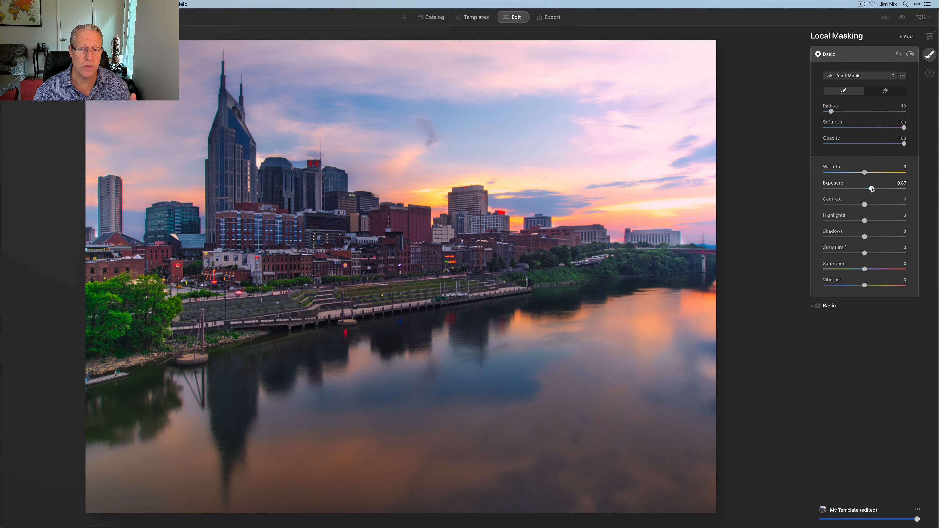
{"action": "left_click_drag", "start_coordinate": [865, 189], "coordinate": [873, 188]}
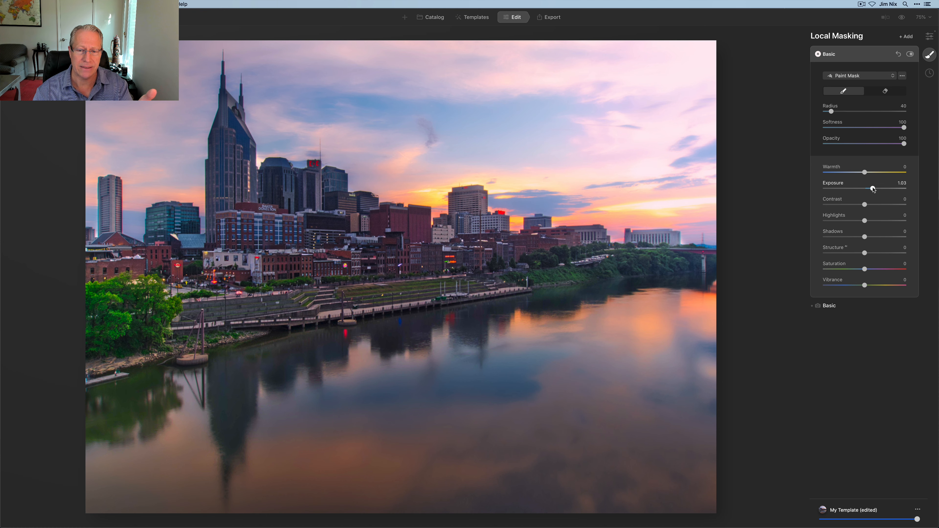
{"action": "left_click_drag", "start_coordinate": [872, 188], "coordinate": [868, 188]}
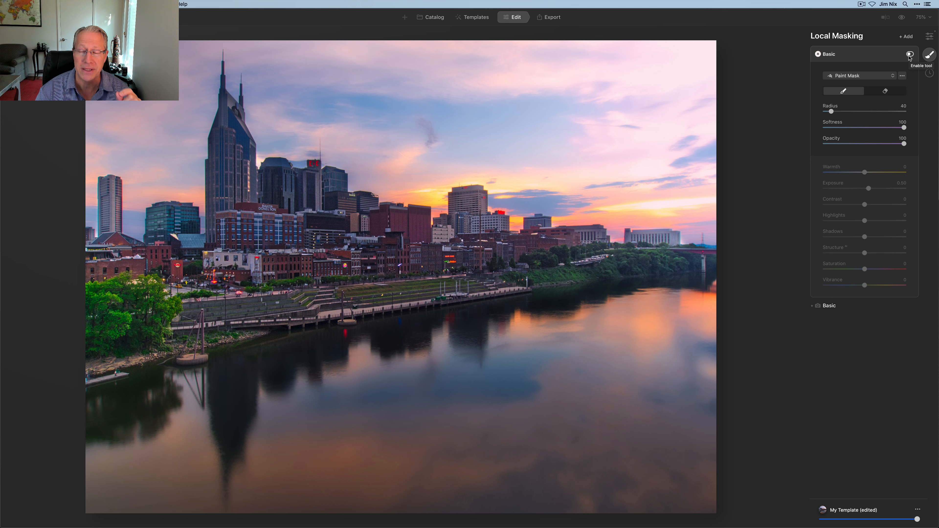
{"action": "left_click", "coordinate": [910, 54]}
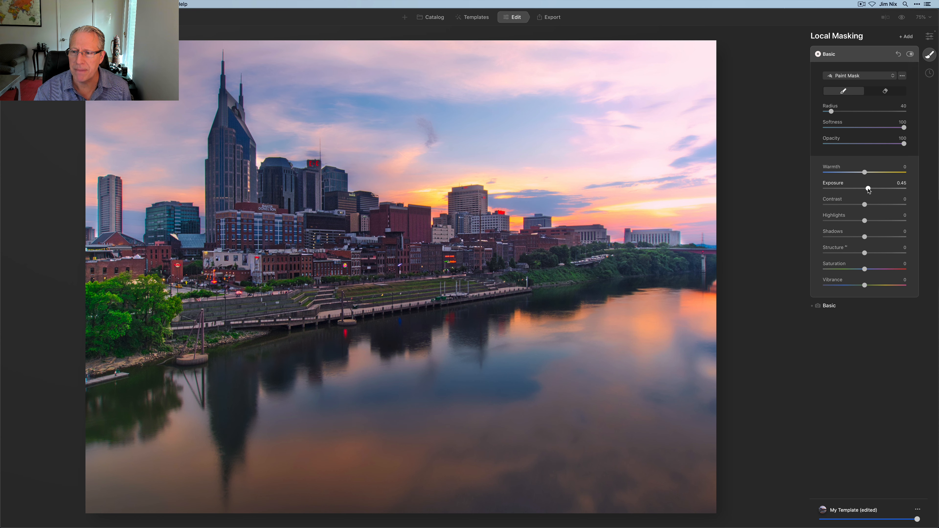
{"action": "left_click_drag", "start_coordinate": [868, 188], "coordinate": [864, 188]}
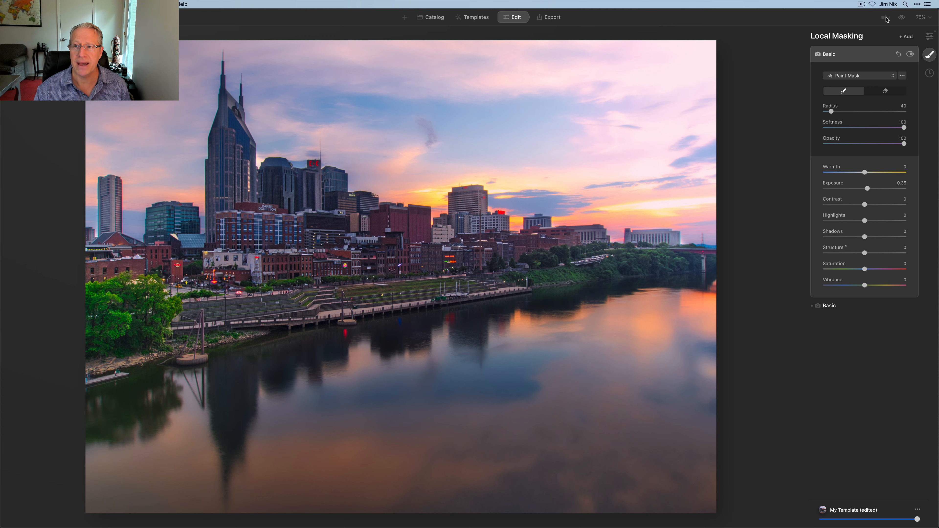
- Show the before/after split and slide the divider to reveal more of the edit
{"action": "left_click", "coordinate": [886, 17]}
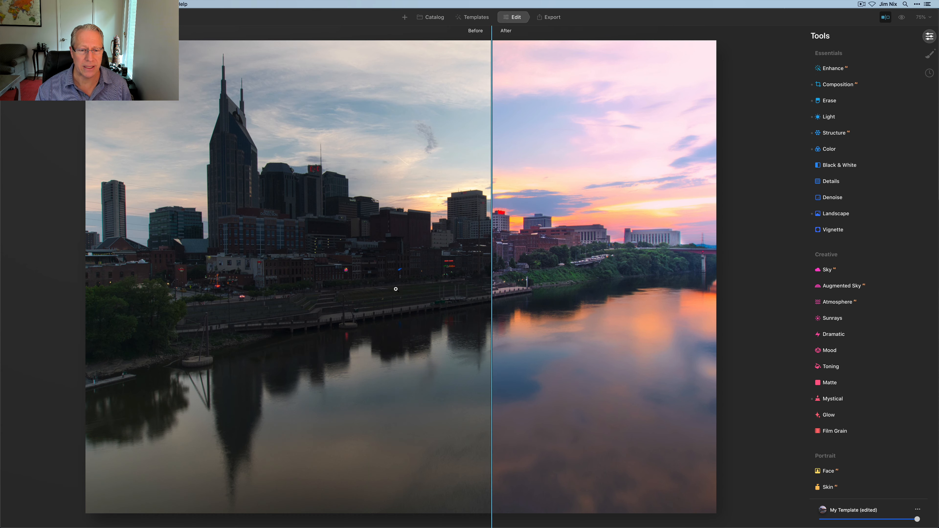
{"action": "left_click_drag", "start_coordinate": [490, 289], "coordinate": [367, 289]}
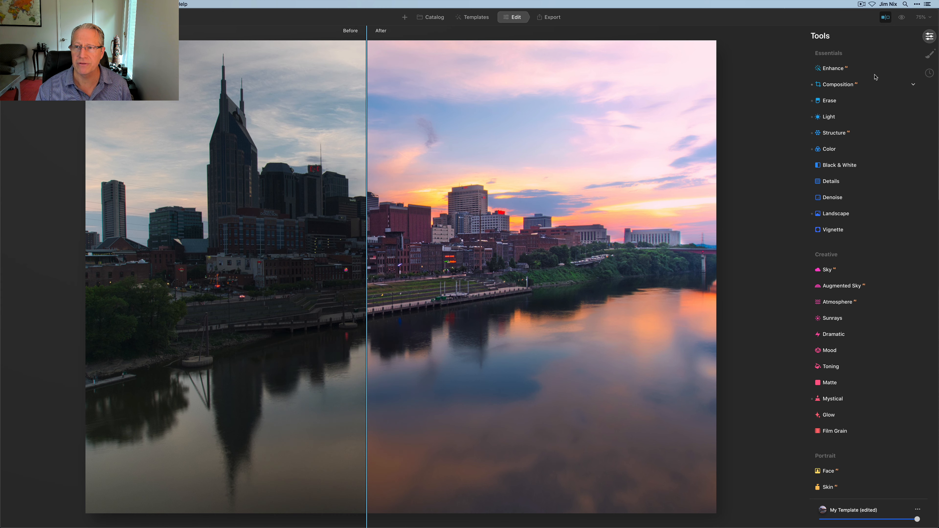